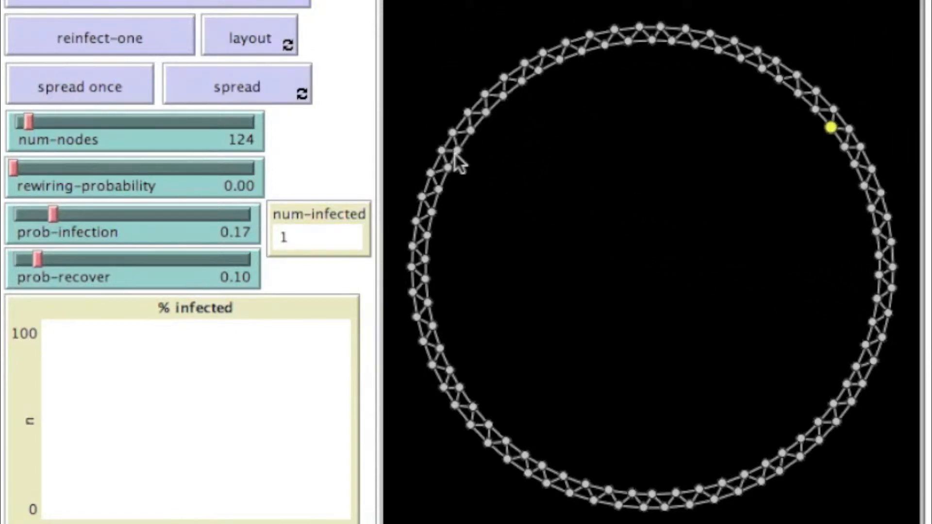
mouse_move(767, 487)
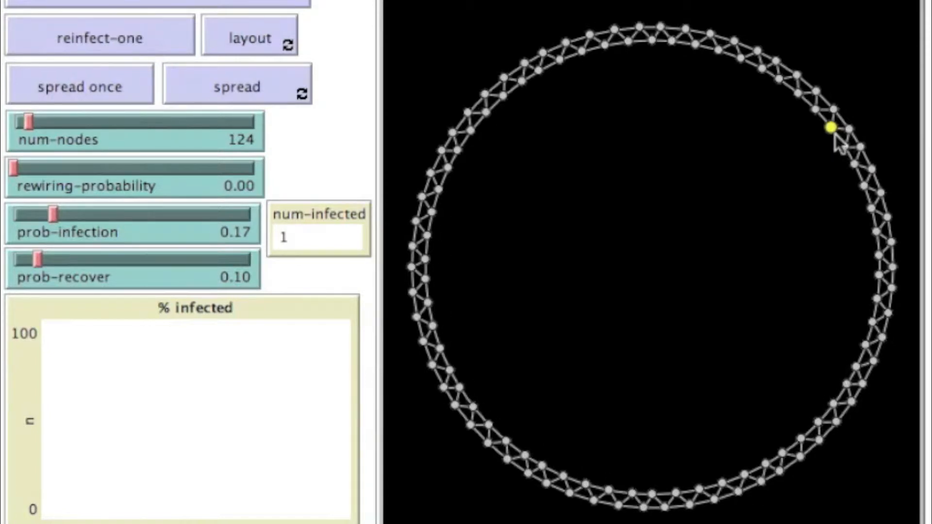
mouse_move(768, 219)
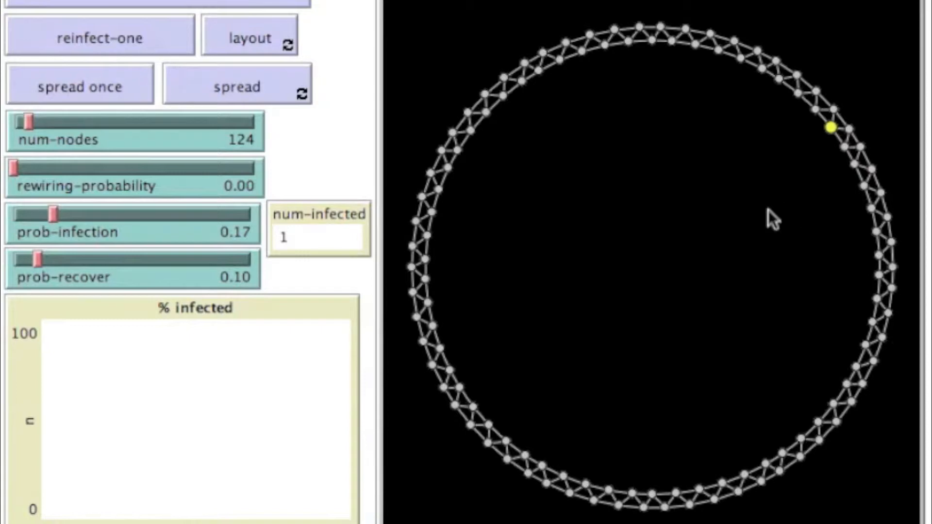
With the layout toggling, raise num-nodes up to its 500 maximum
left_click(249, 38)
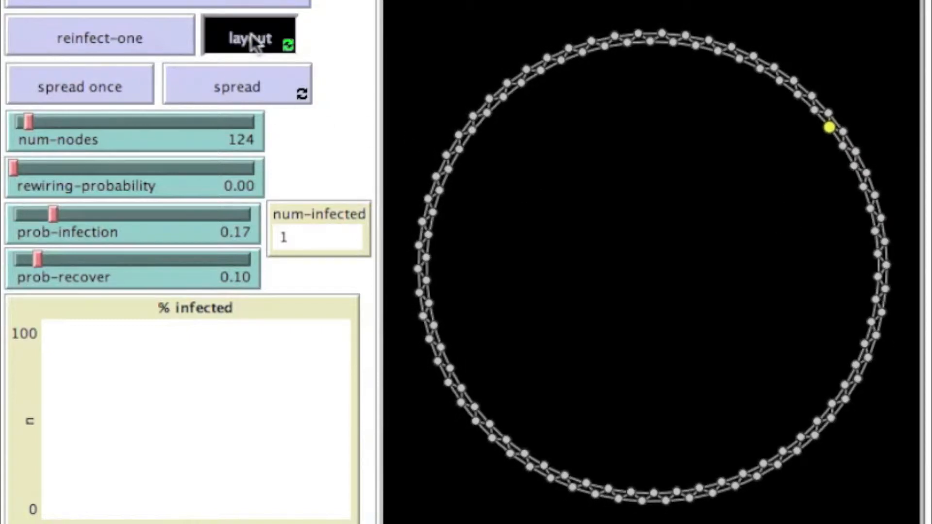
left_click(247, 38)
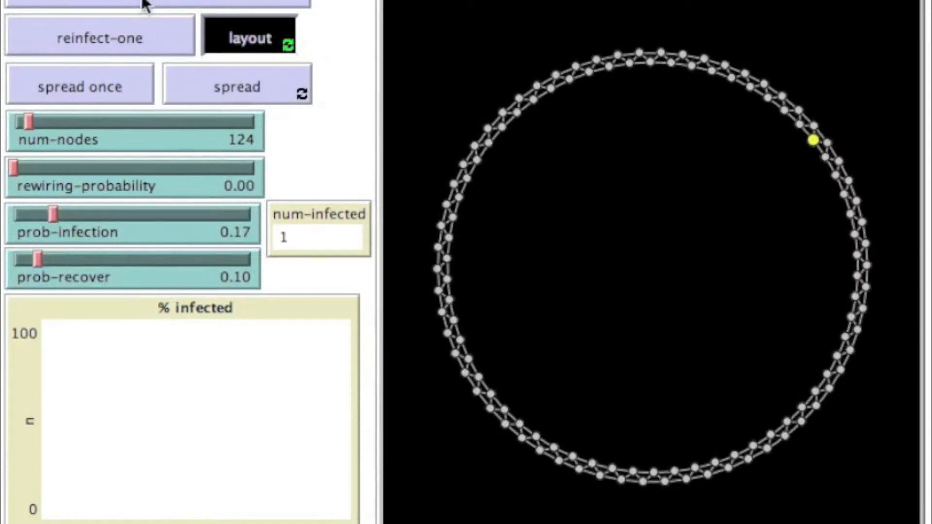
left_click_drag(30, 123, 54, 123)
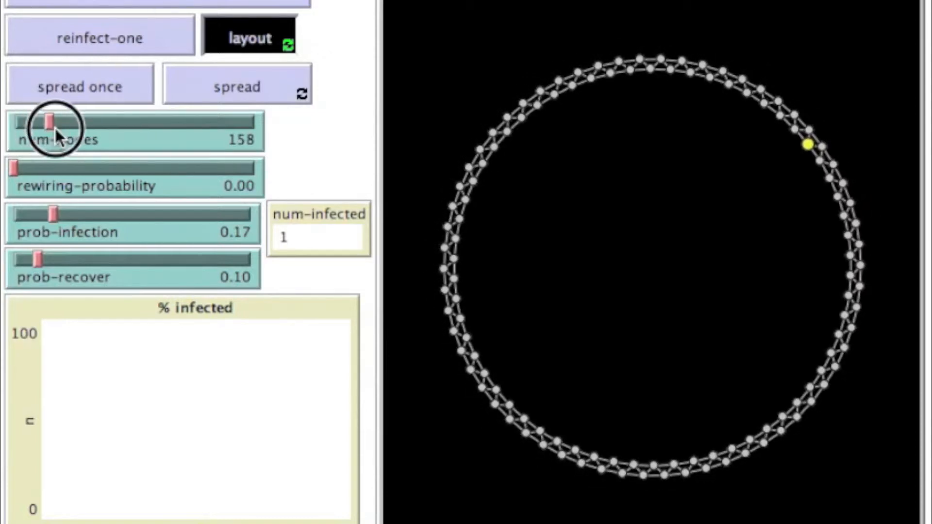
left_click_drag(50, 120, 252, 121)
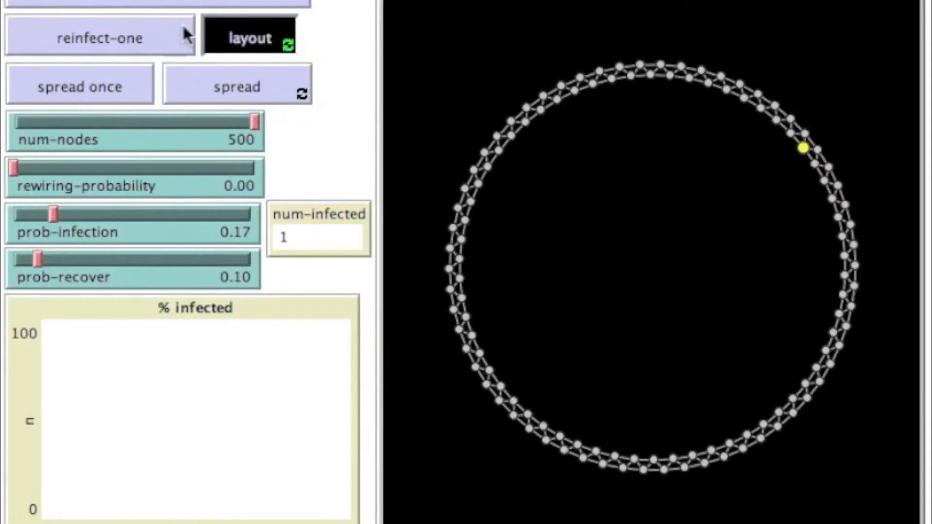
left_click(249, 38)
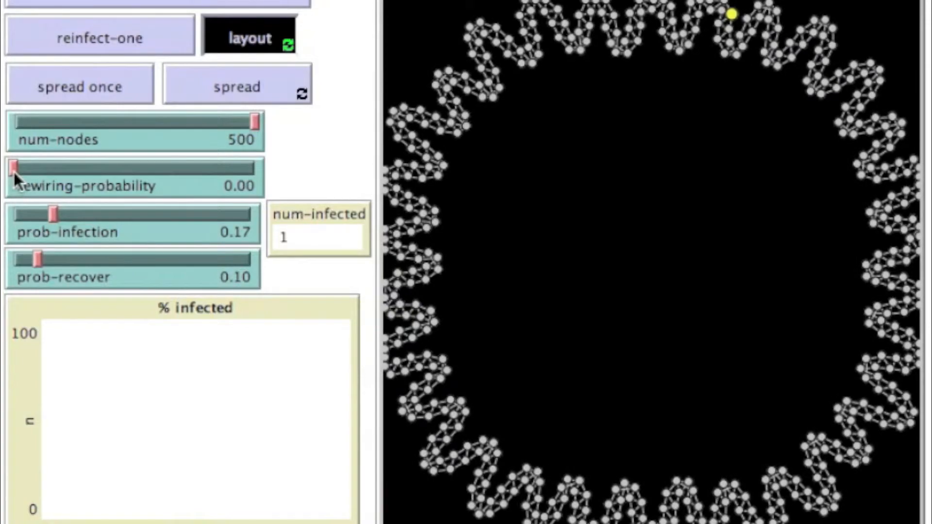
Try rewiring-probability 0.07 then return it to zero, stop layout, and lower num-nodes to 121
left_click_drag(16, 171, 33, 171)
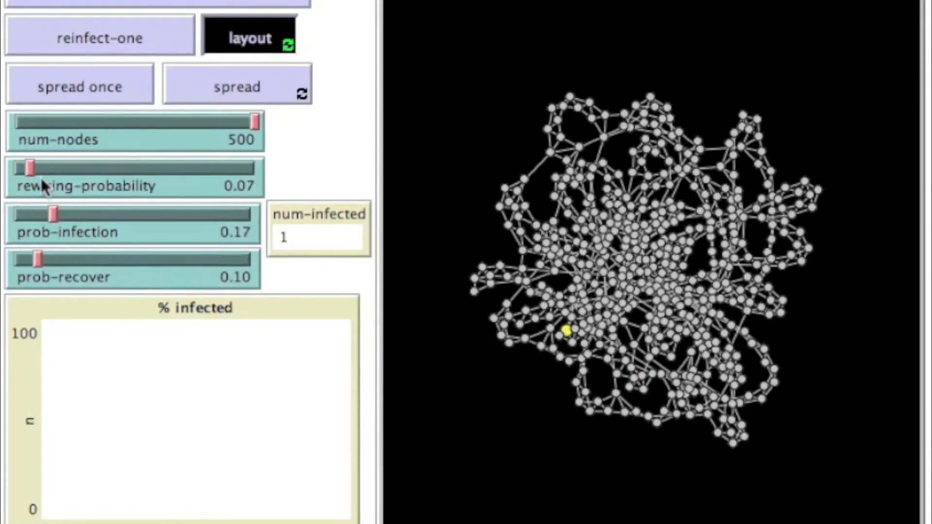
left_click_drag(33, 168, 11, 167)
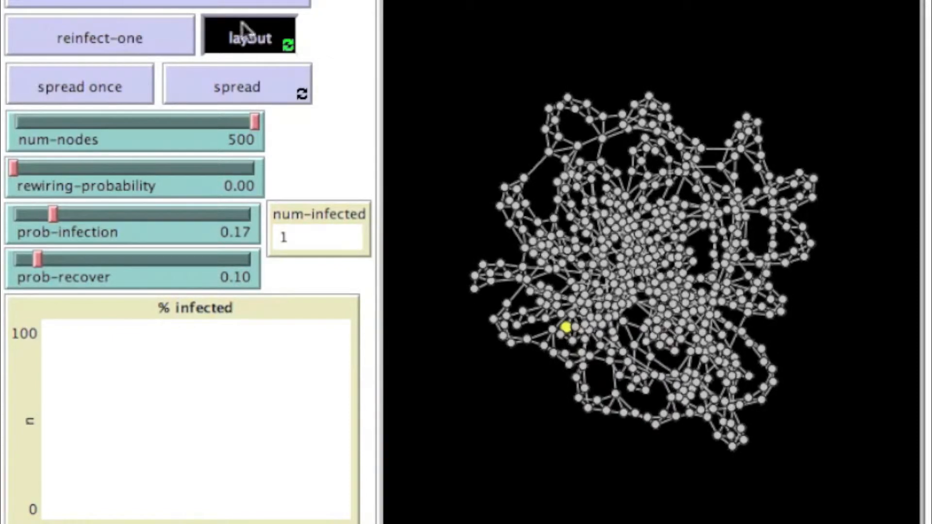
left_click(249, 38)
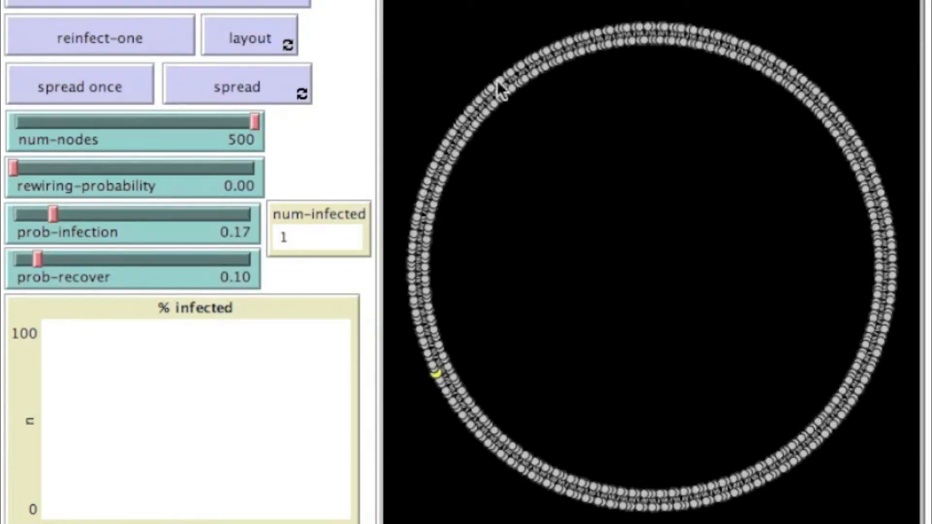
left_click_drag(252, 122, 73, 126)
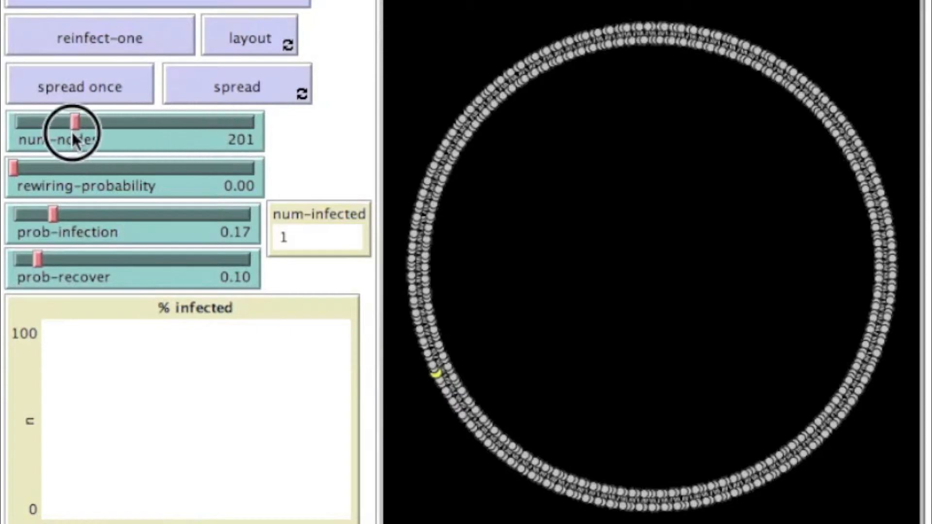
left_click_drag(75, 125, 20, 125)
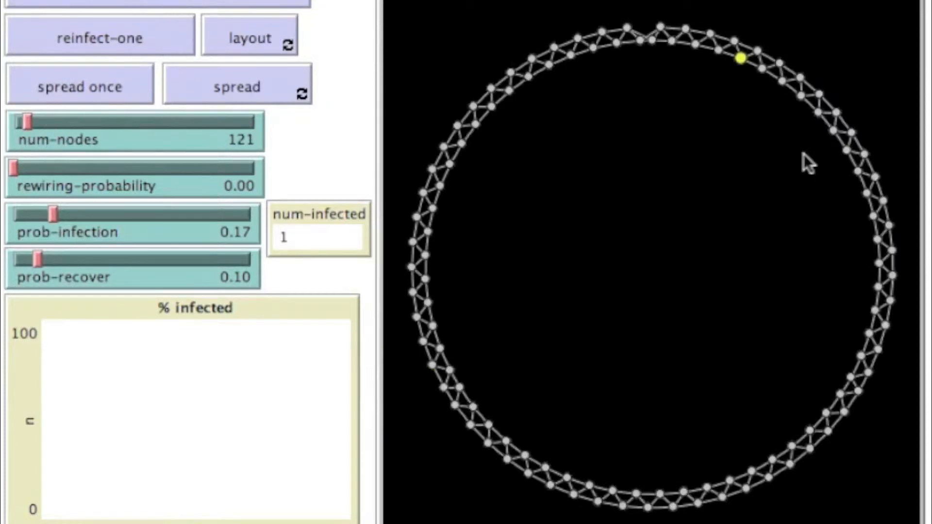
mouse_move(726, 205)
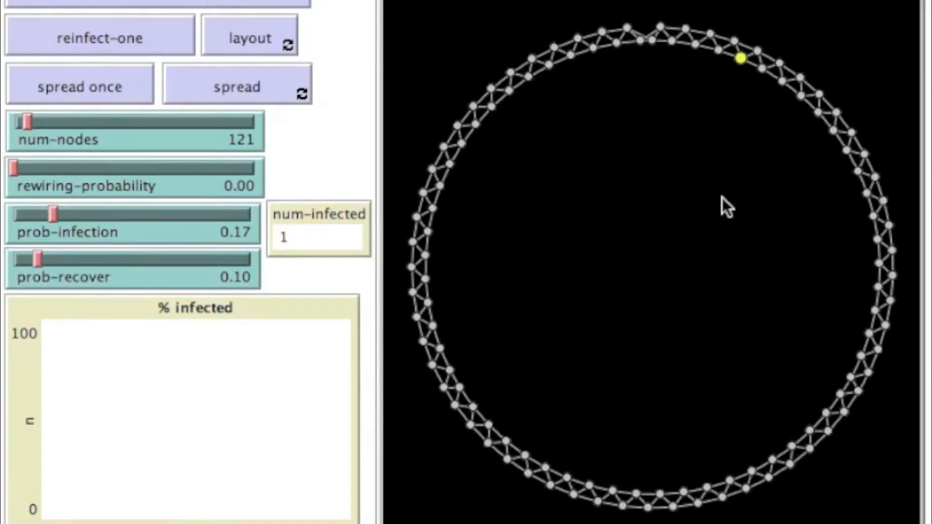
mouse_move(755, 75)
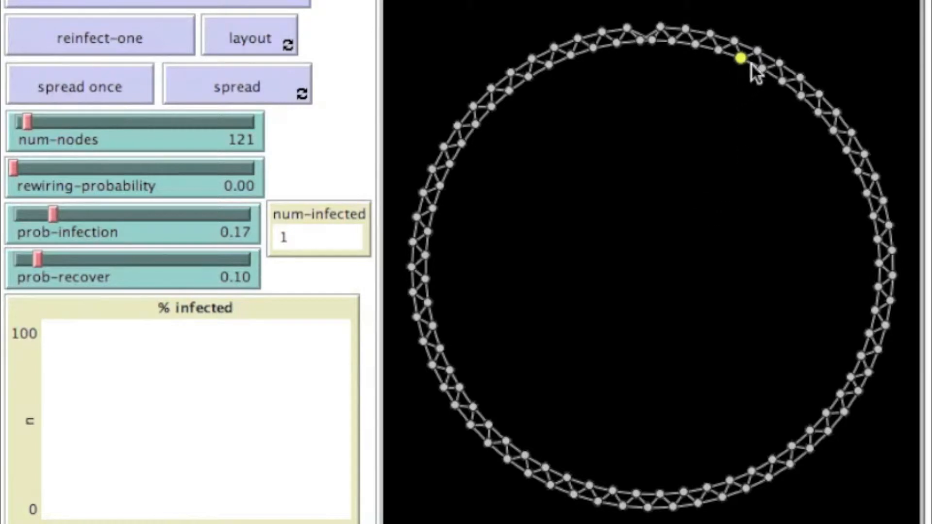
mouse_move(750, 78)
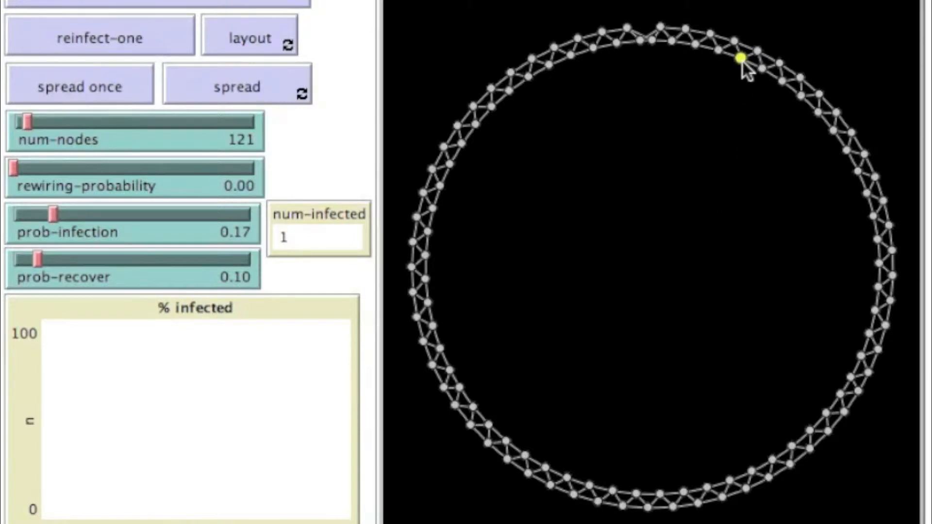
mouse_move(588, 62)
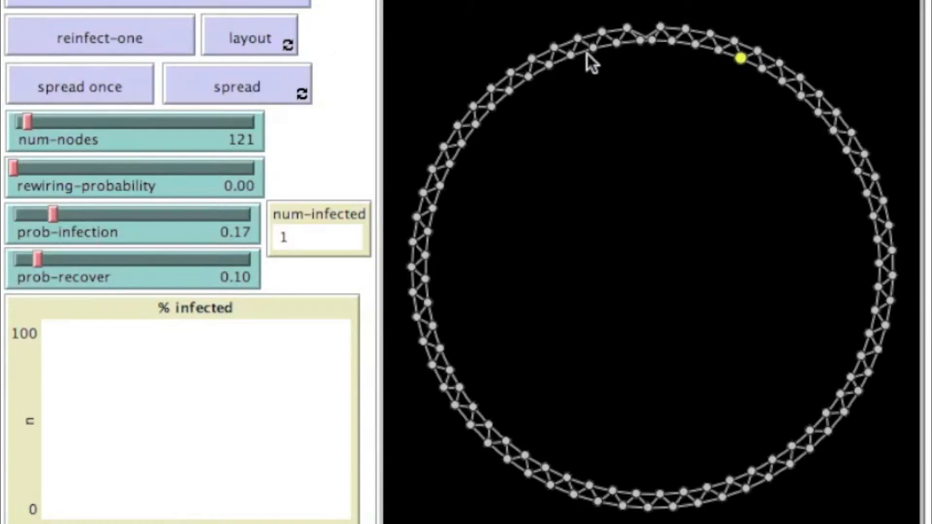
mouse_move(447, 115)
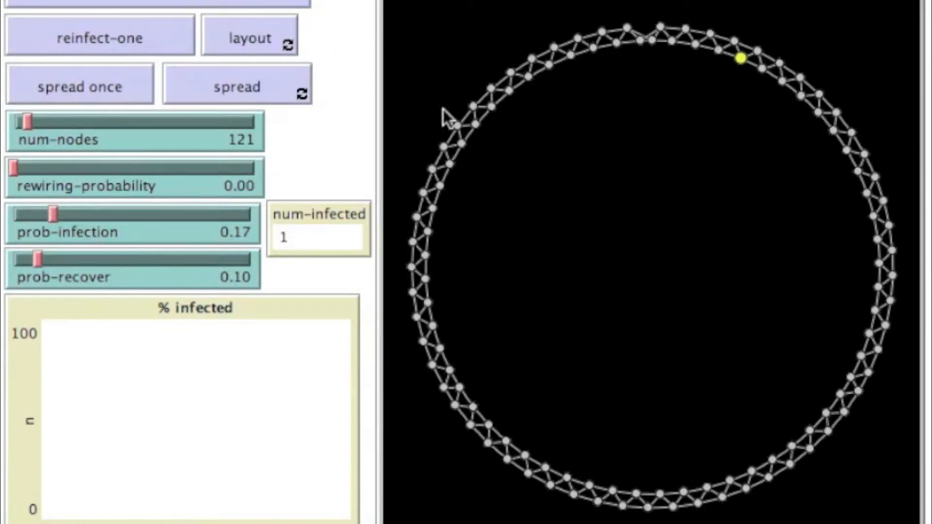
mouse_move(835, 376)
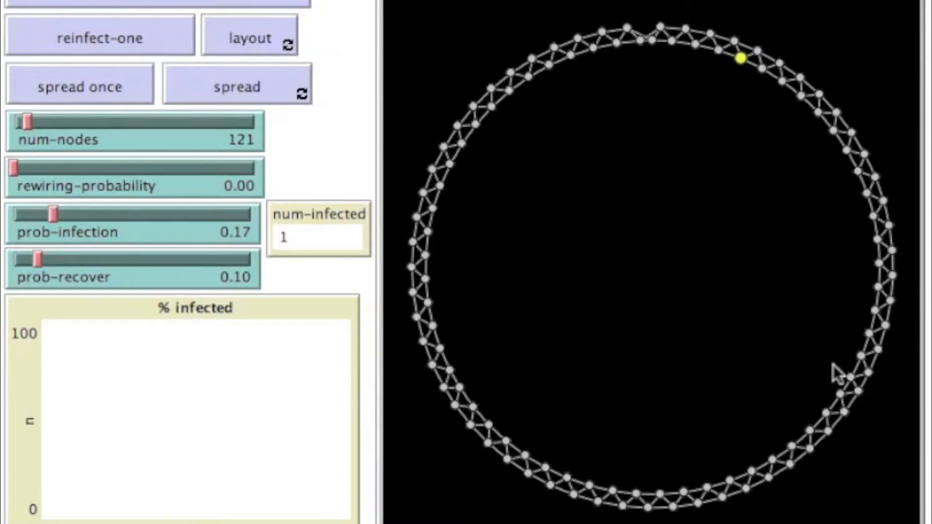
mouse_move(65, 231)
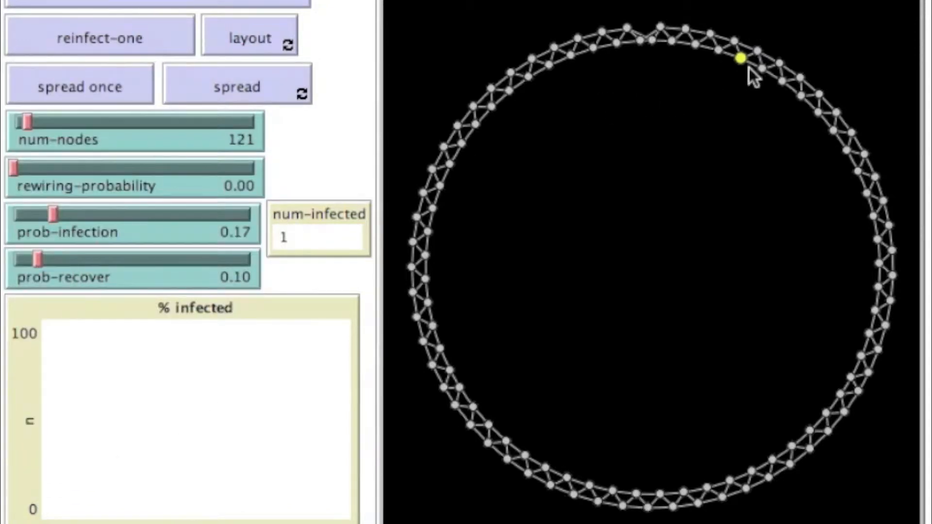
mouse_move(747, 80)
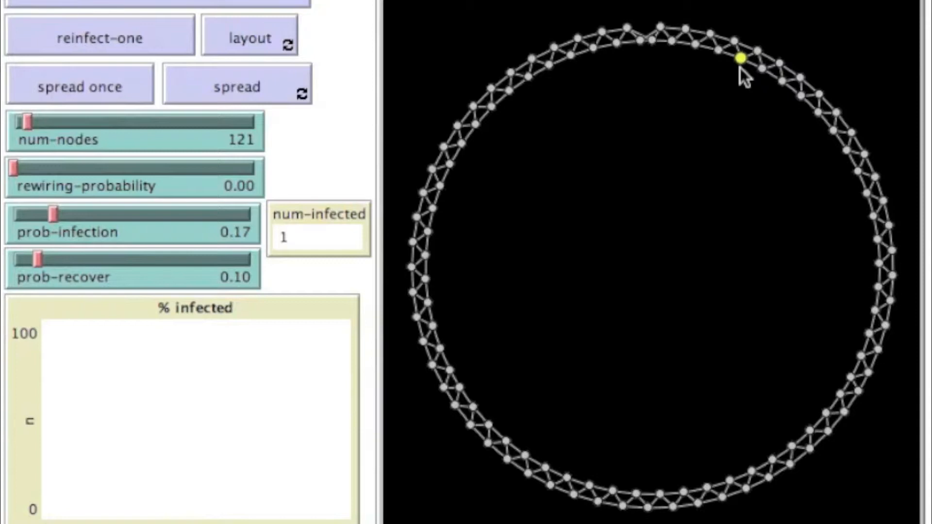
mouse_move(657, 98)
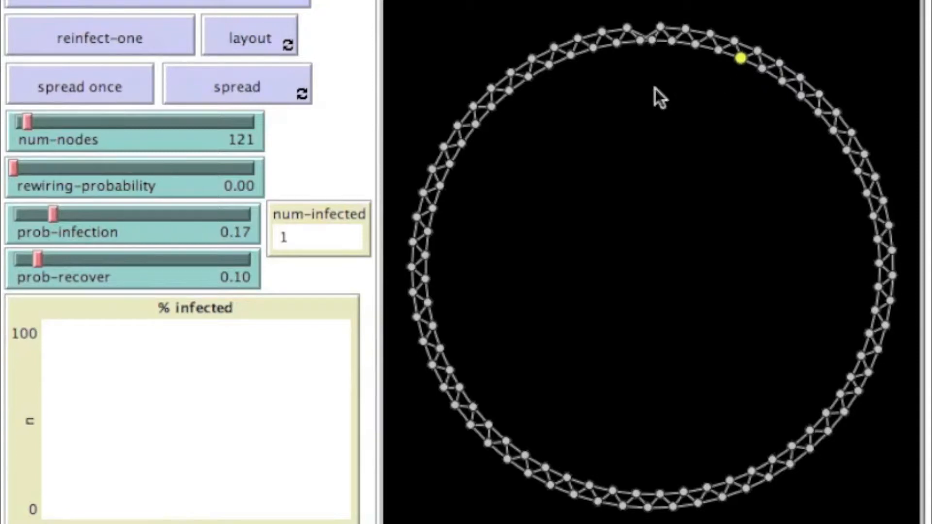
mouse_move(152, 280)
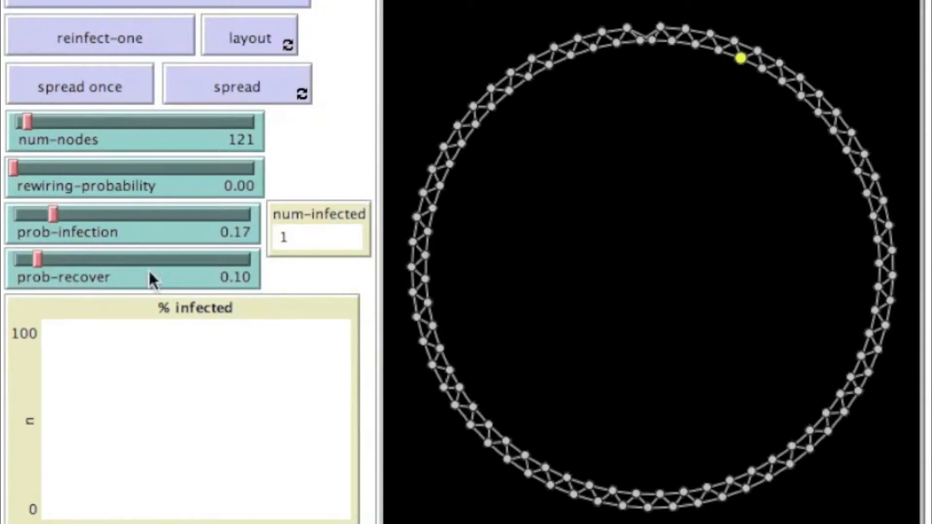
mouse_move(736, 132)
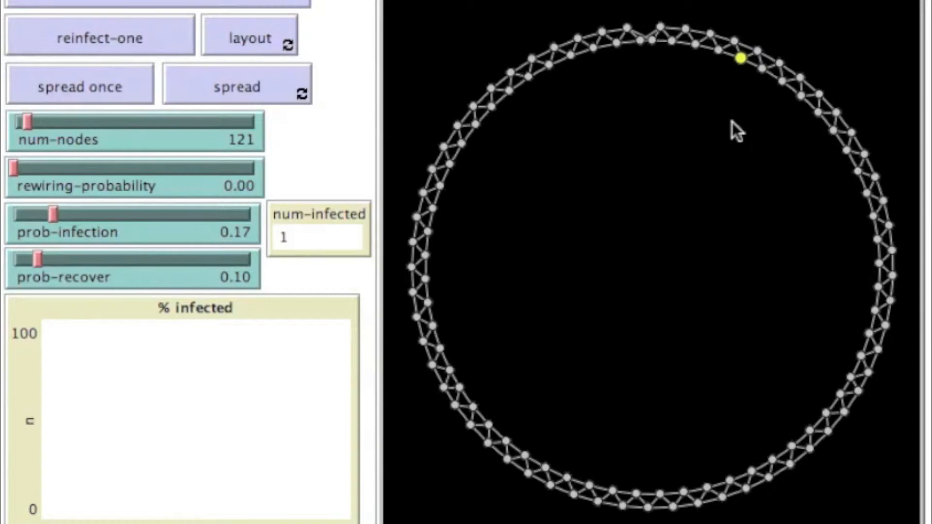
mouse_move(775, 146)
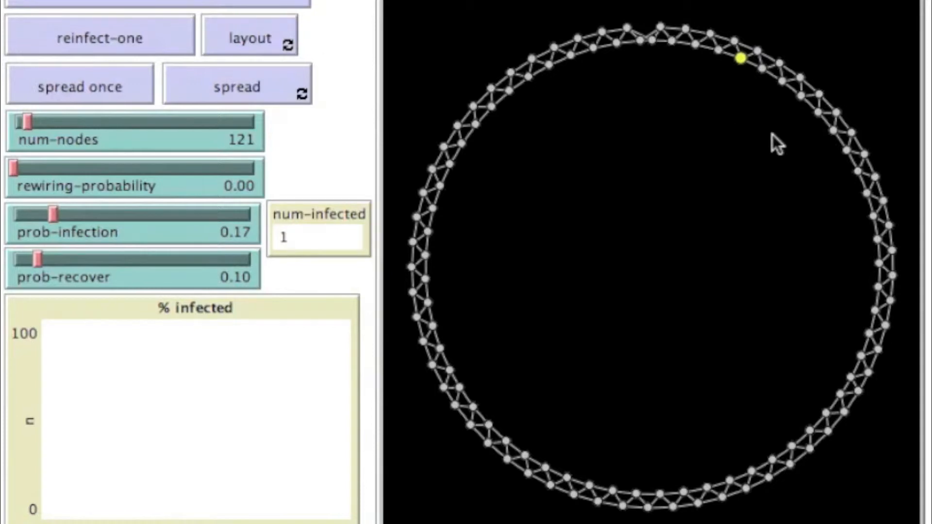
mouse_move(106, 23)
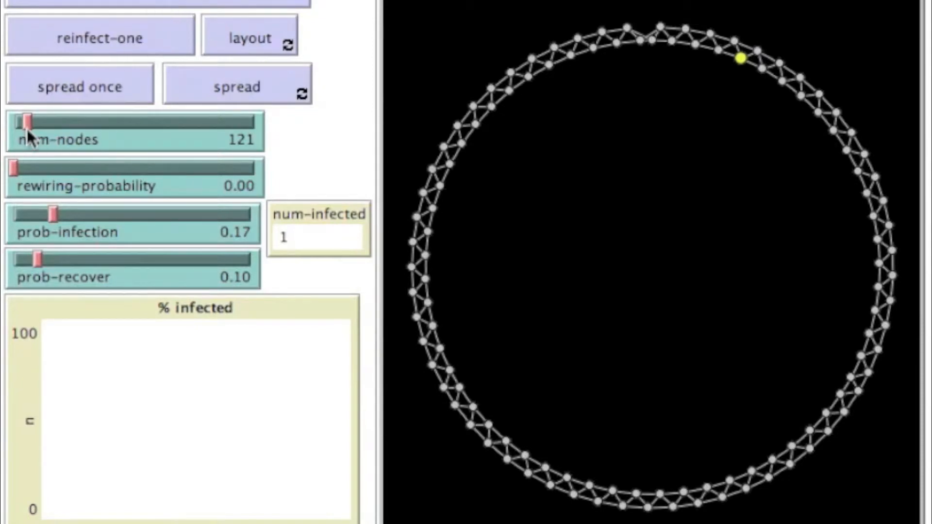
Set num-nodes to 500 and run setup to regenerate the denser ring with one infected node
left_click_drag(31, 126, 115, 126)
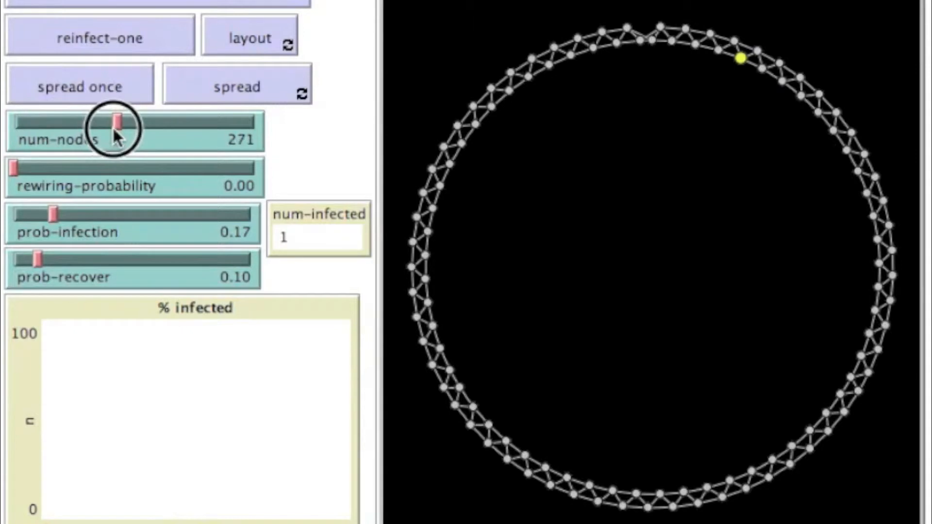
left_click_drag(115, 126, 154, 126)
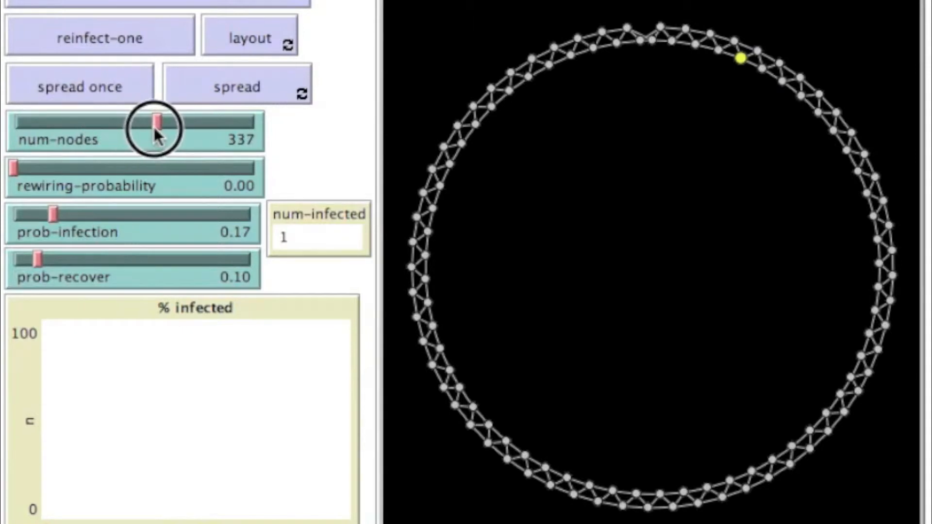
left_click_drag(154, 129, 253, 129)
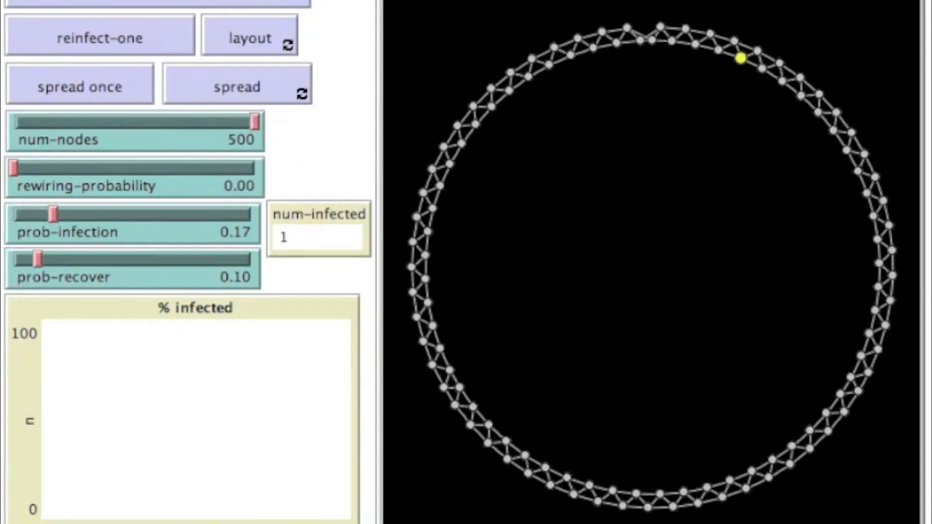
left_click(237, 85)
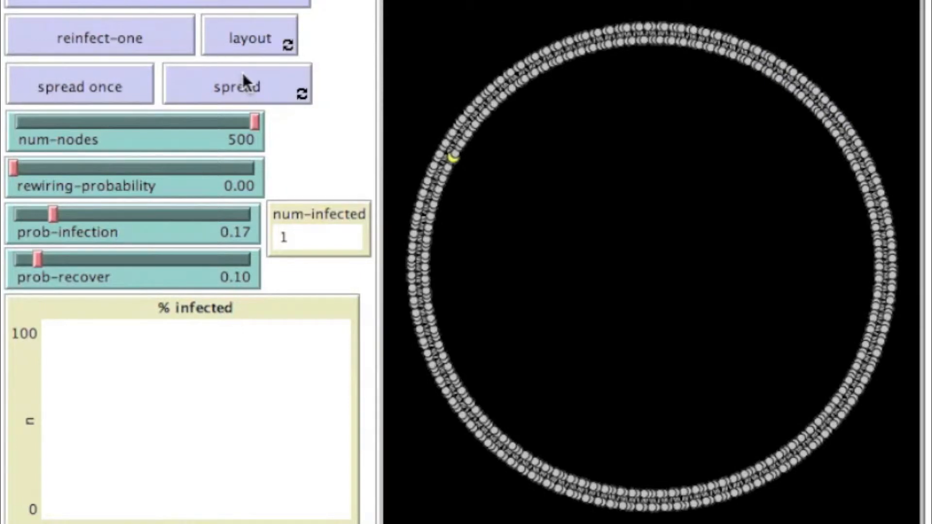
mouse_move(456, 177)
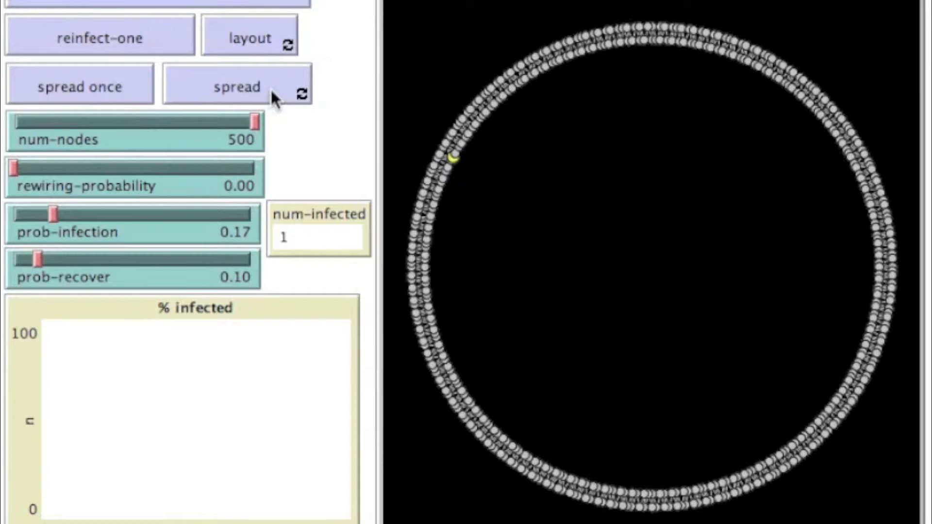
Run spread on the 500-node ring until about 435 nodes (≈87%) are infected, then stop
left_click(236, 86)
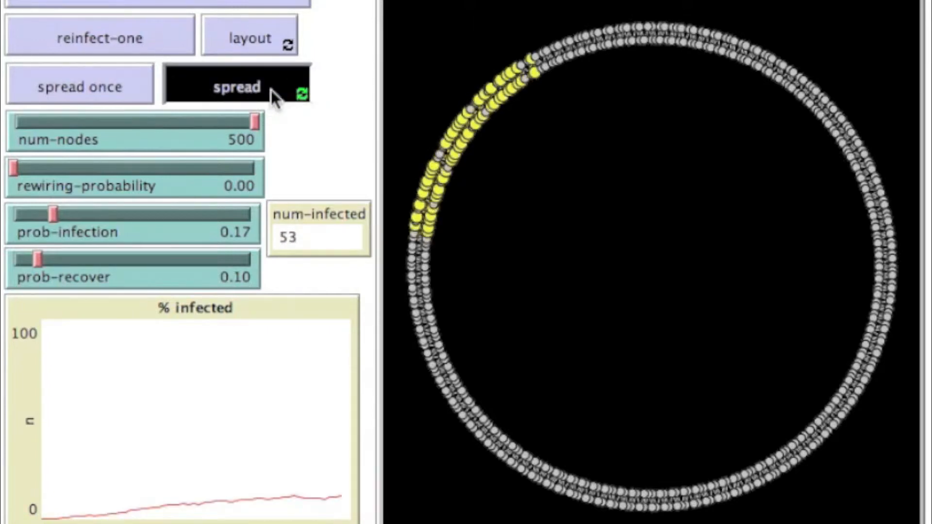
left_click(236, 86)
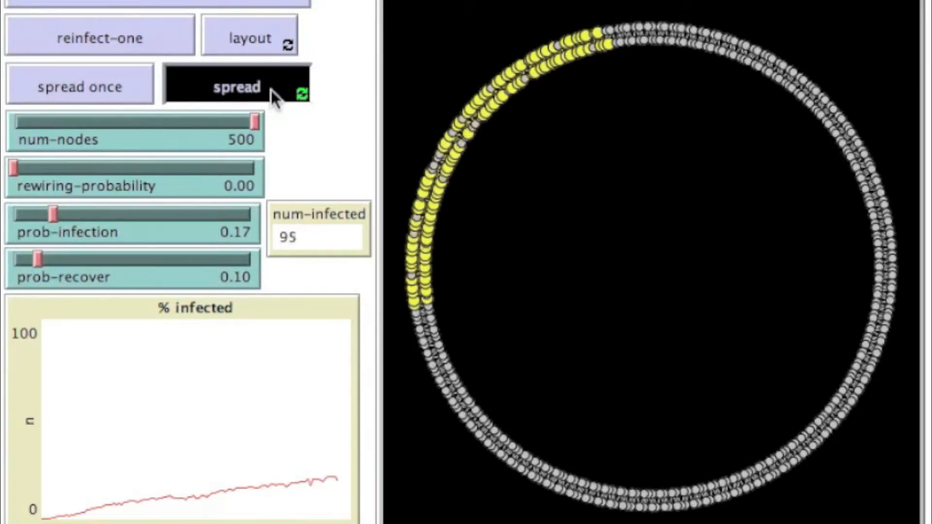
left_click(237, 87)
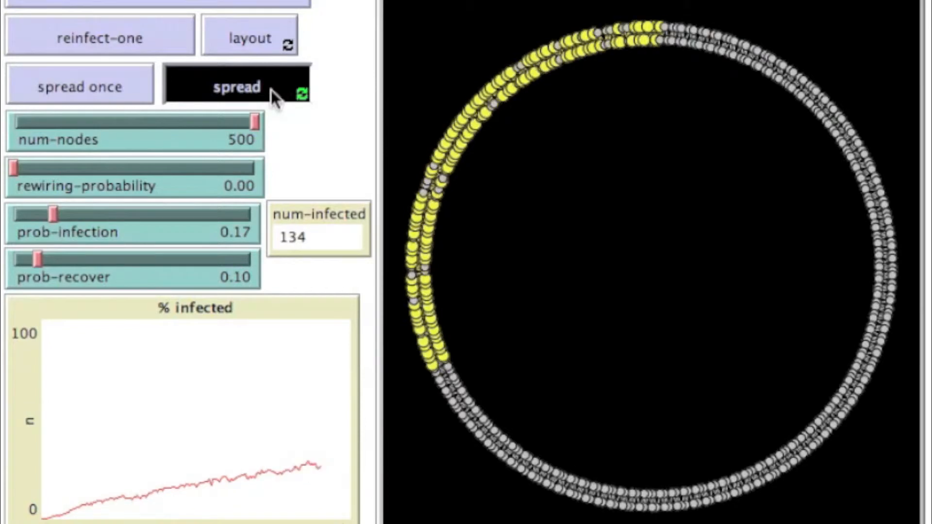
left_click(237, 87)
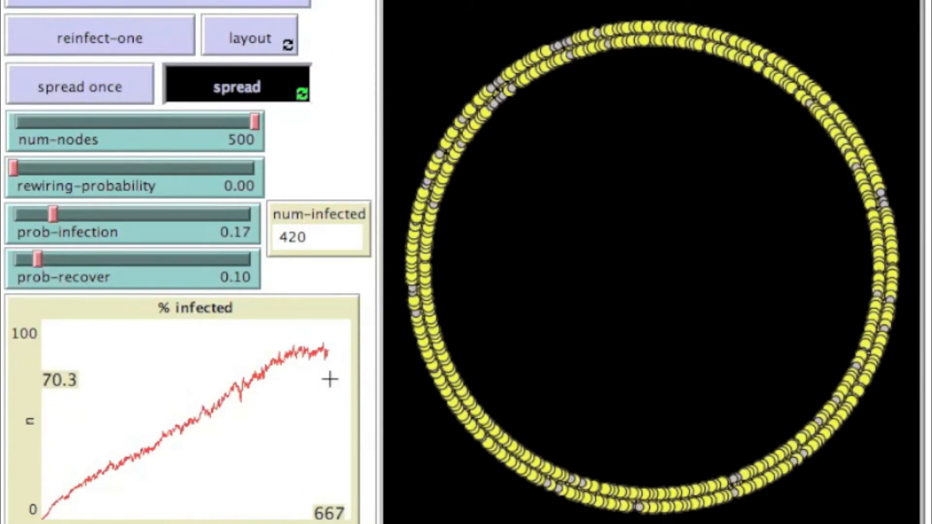
left_click(237, 86)
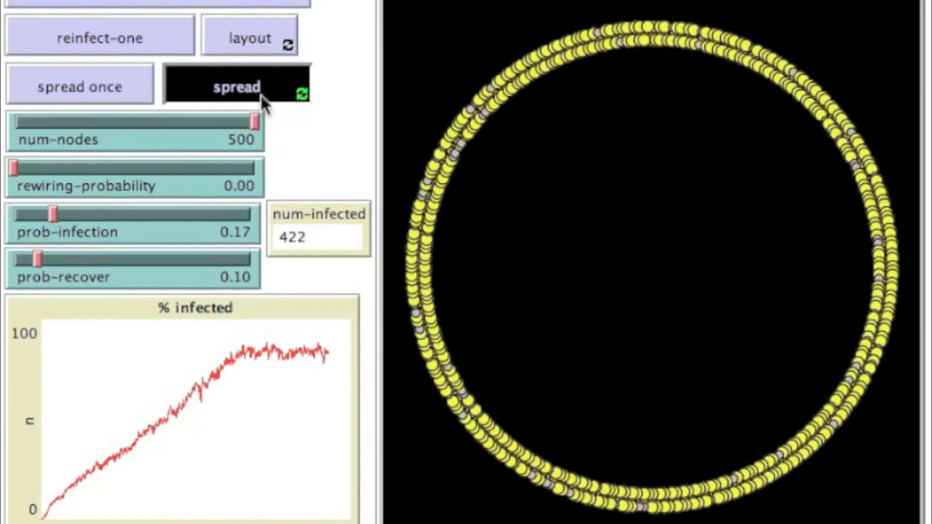
left_click(236, 86)
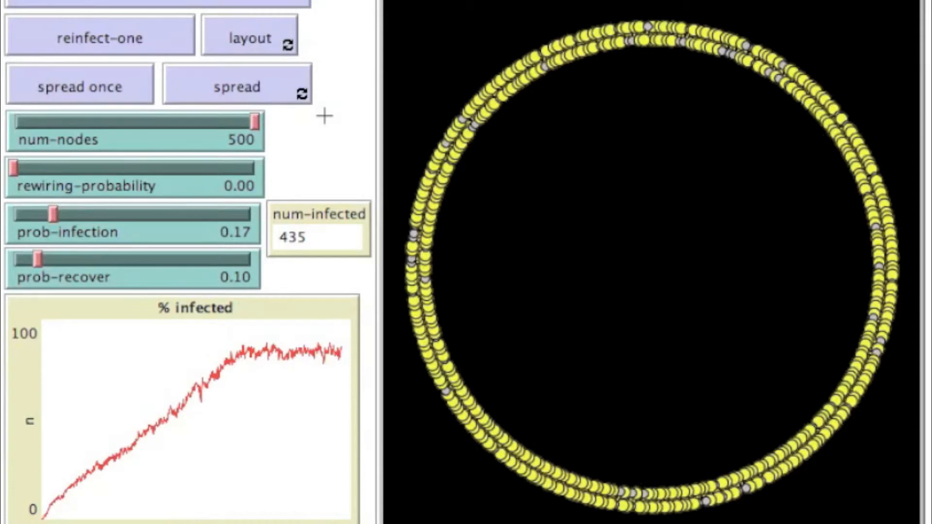
mouse_move(507, 123)
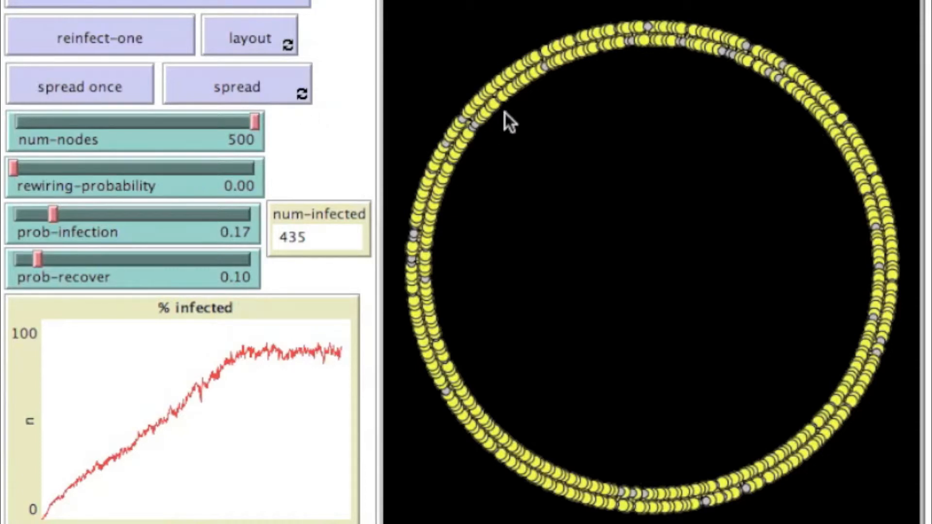
mouse_move(454, 115)
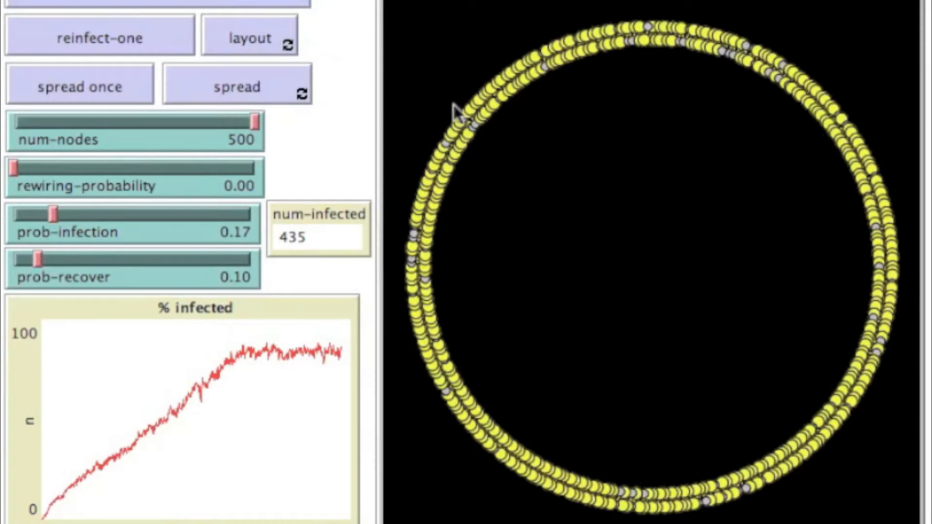
mouse_move(866, 251)
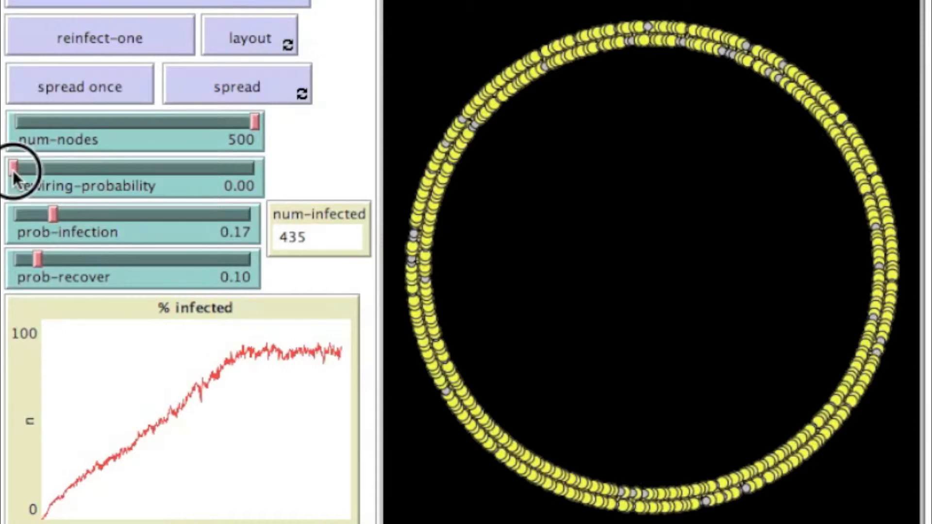
Set rewiring-probability to 0.01 on the 500-node network
left_click_drag(13, 170, 28, 170)
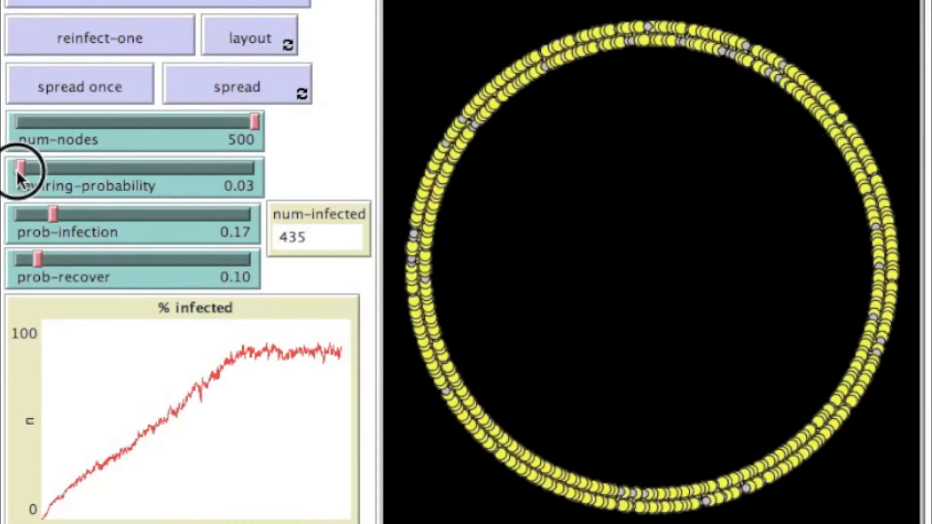
left_click_drag(27, 168, 21, 167)
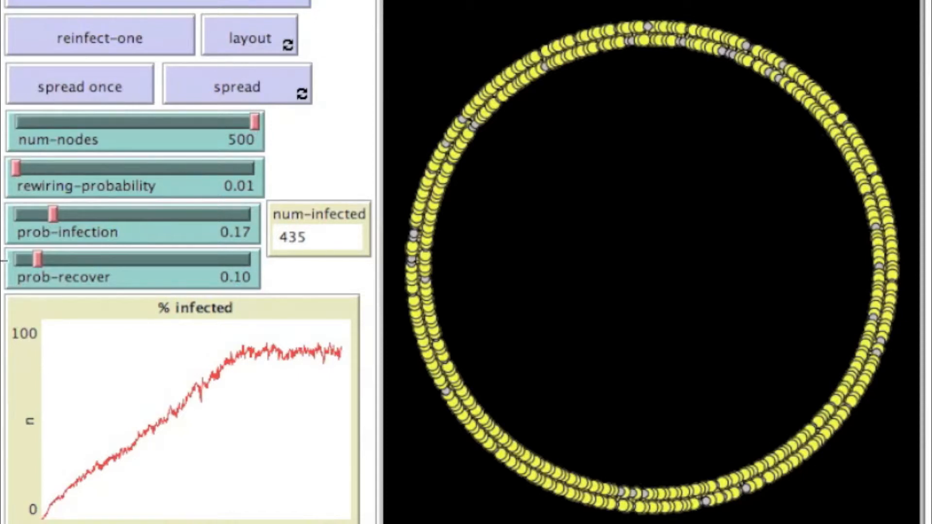
mouse_move(247, 205)
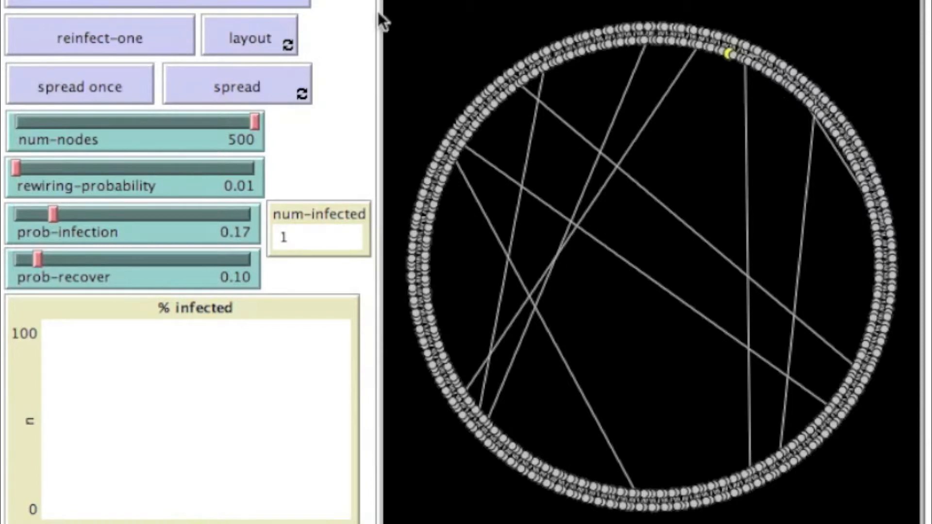
mouse_move(817, 392)
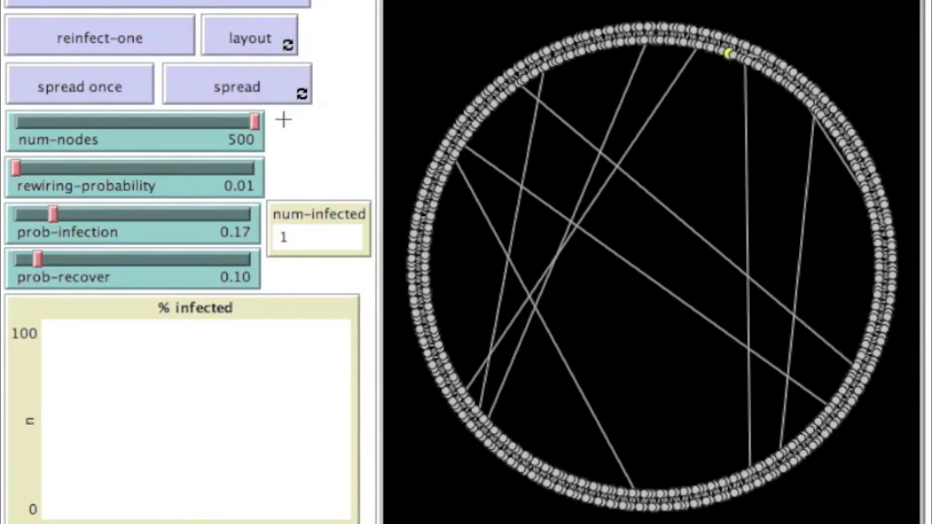
Run spread on the 0.01-rewired network until it plateaus near 420 infected, then stop
left_click(235, 86)
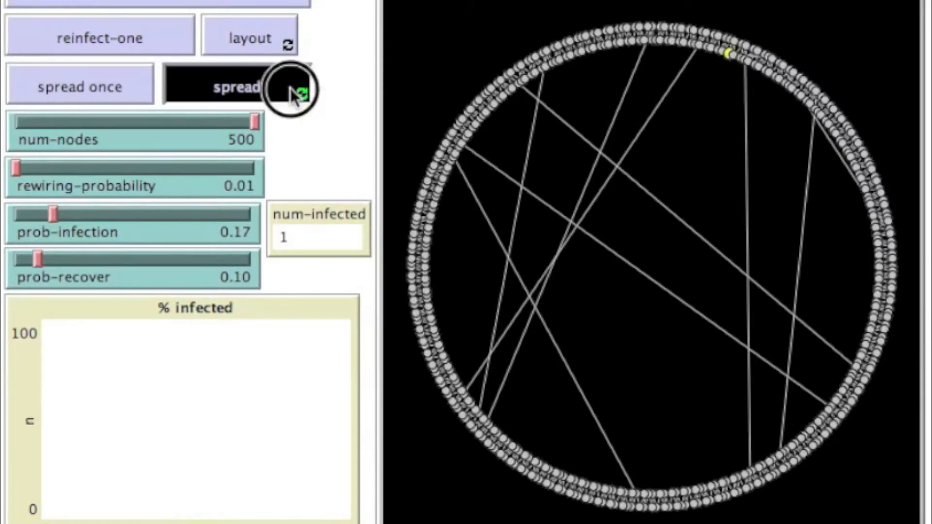
left_click(237, 87)
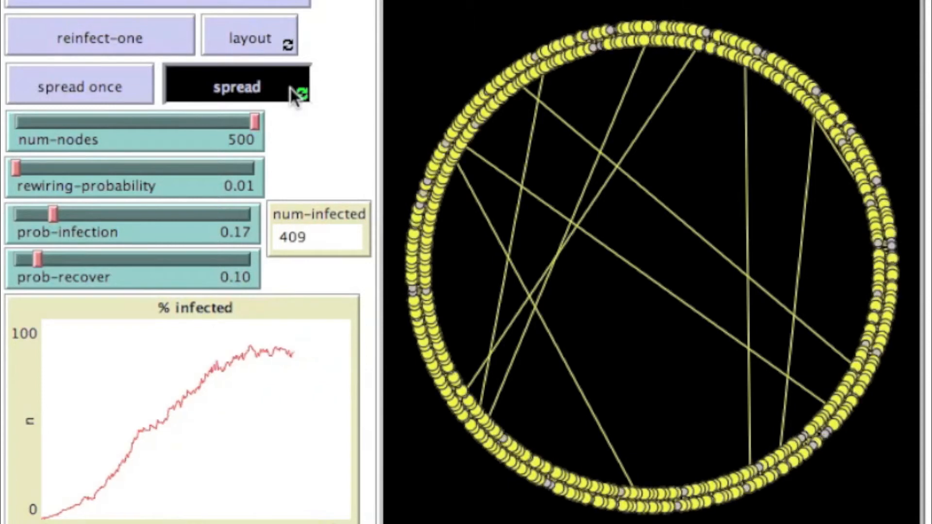
left_click(236, 86)
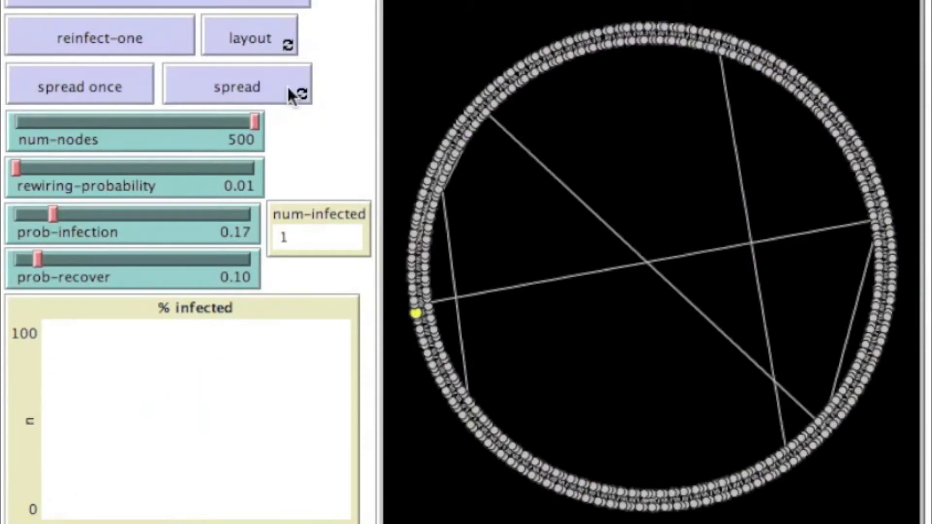
Run a second spread to a similar plateau, stop it, and setup a fresh network with one infected node
left_click(237, 87)
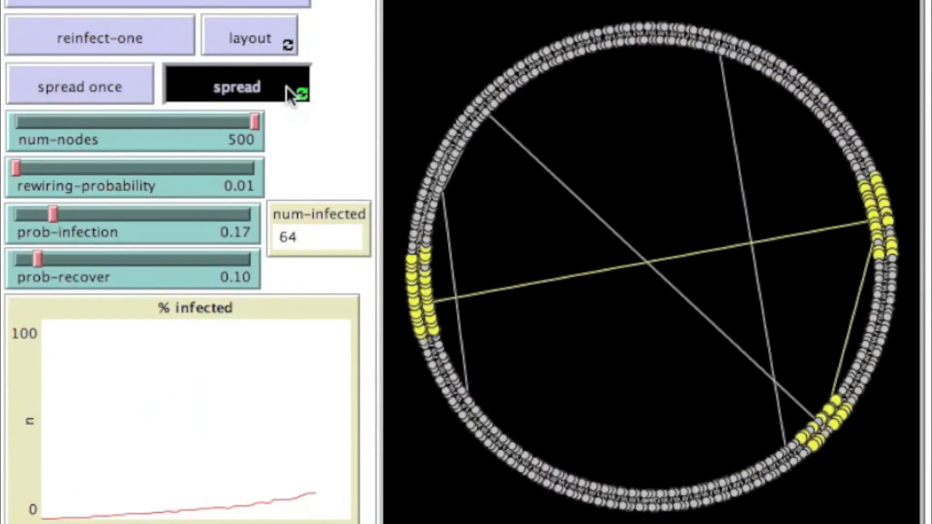
left_click(236, 86)
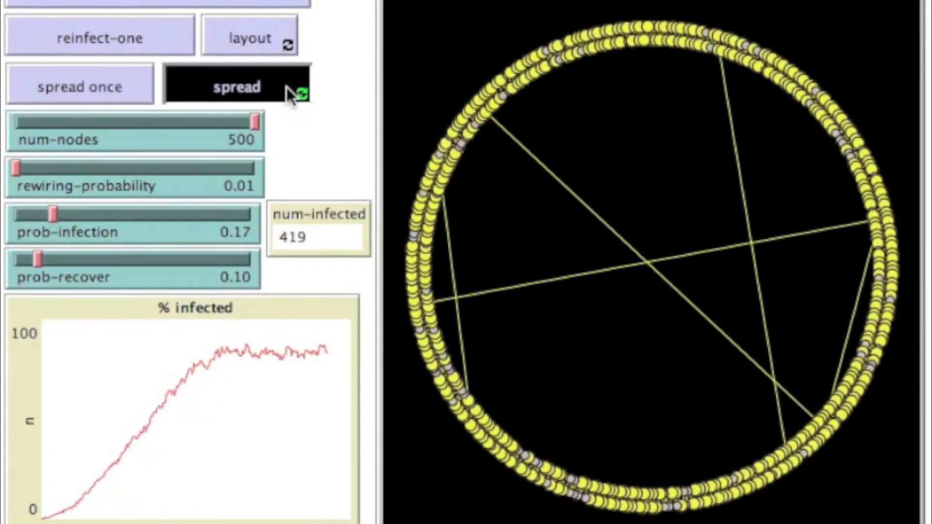
left_click(237, 86)
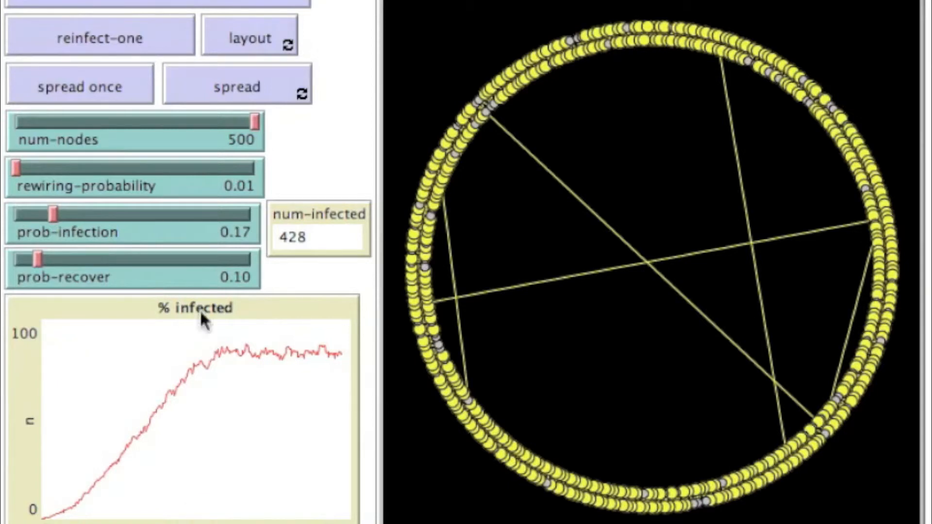
left_click(302, 96)
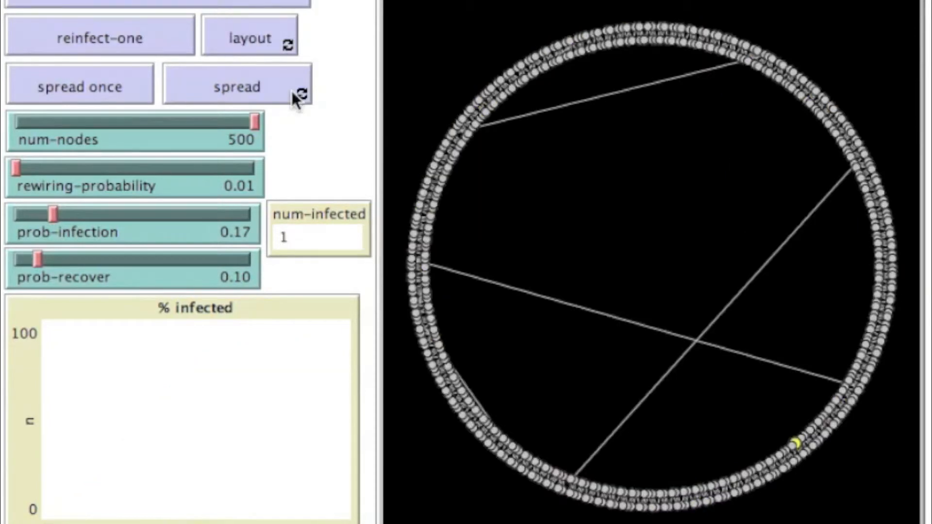
mouse_move(291, 249)
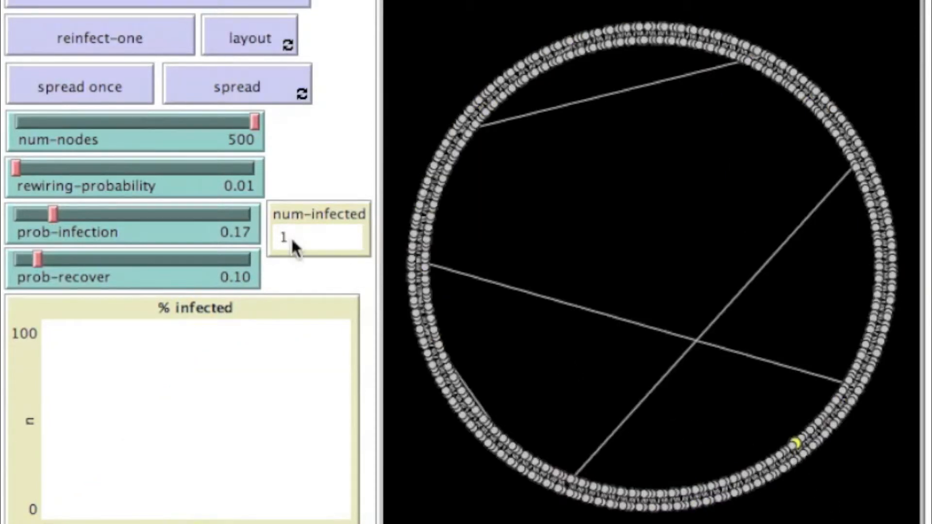
Run spread on the 0.01-rewired network until about 397 nodes are infected, then stop
left_click(236, 86)
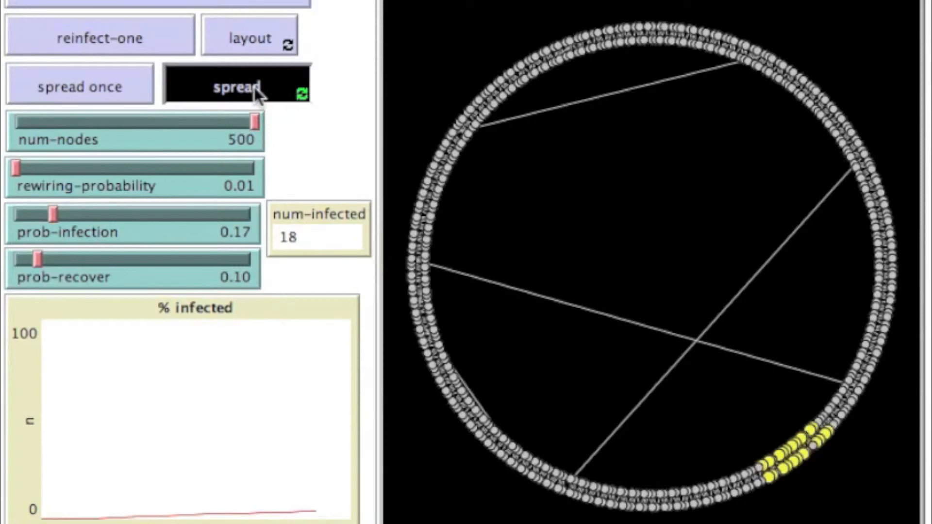
left_click(234, 87)
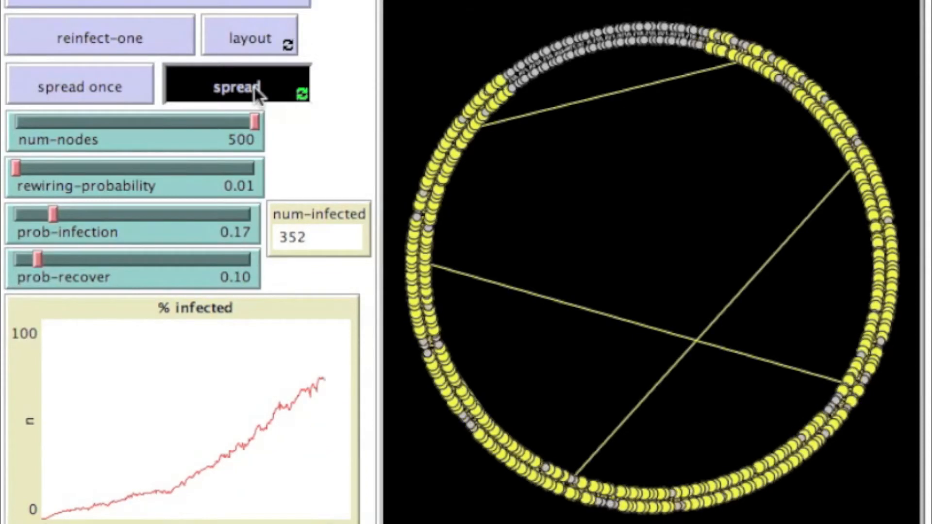
left_click(235, 86)
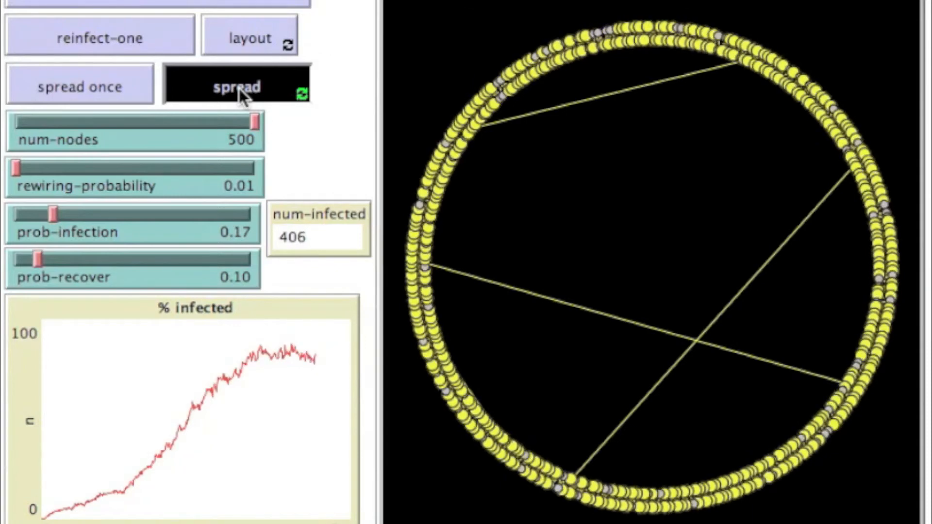
left_click(236, 86)
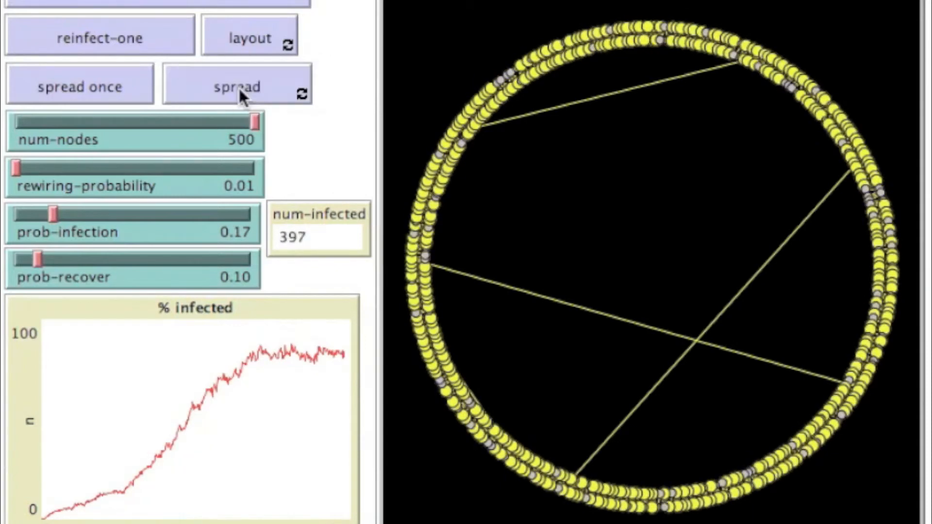
mouse_move(247, 351)
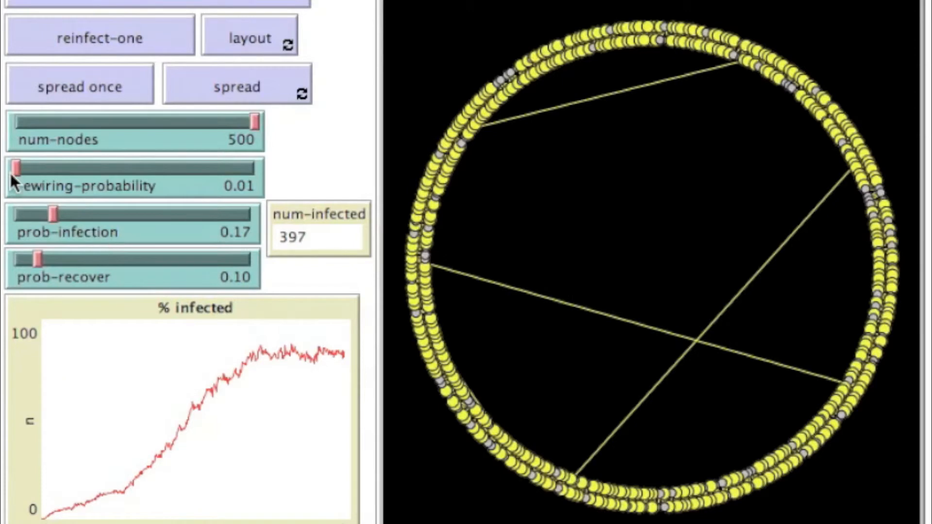
Raise rewiring-probability through 0.05 to 0.10
left_click_drag(14, 169, 30, 169)
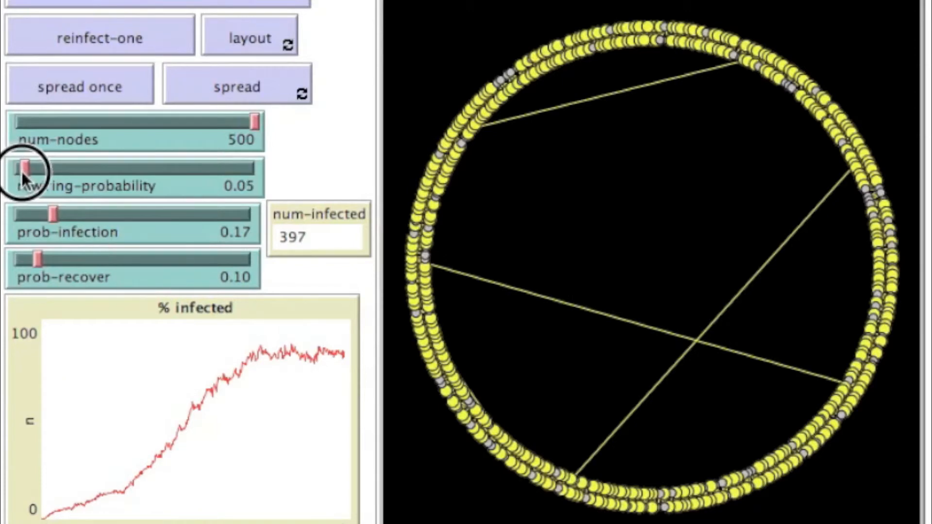
left_click_drag(31, 171, 38, 171)
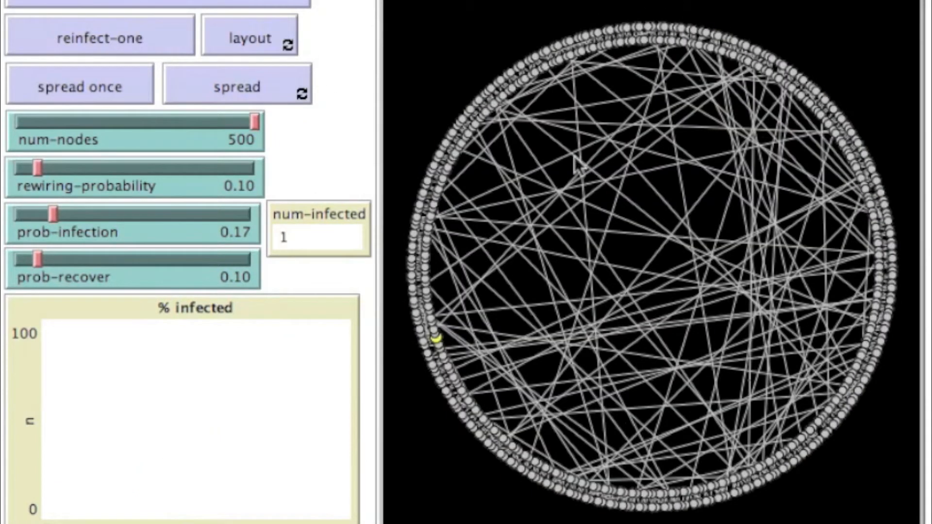
mouse_move(849, 467)
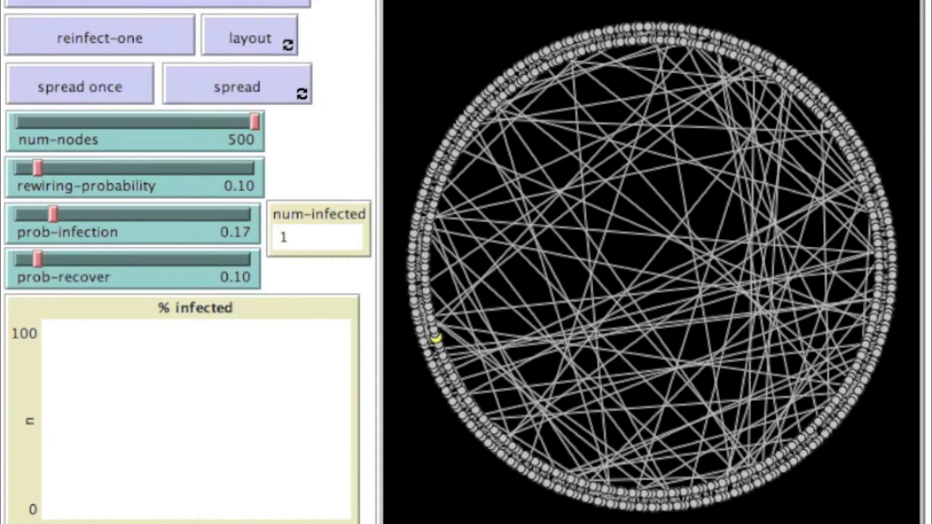
mouse_move(313, 110)
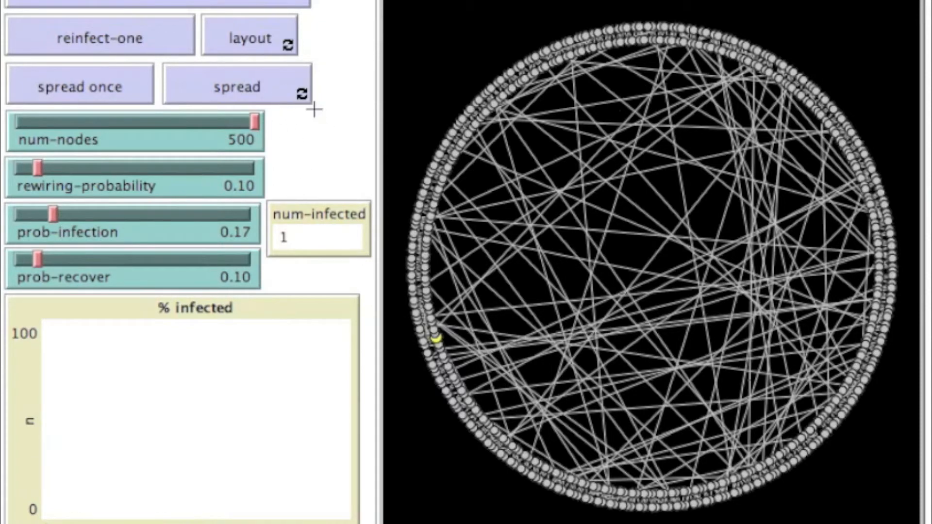
Run spread on the 0.10-rewired network until infection climbs to about 430 nodes, then stop
left_click(237, 86)
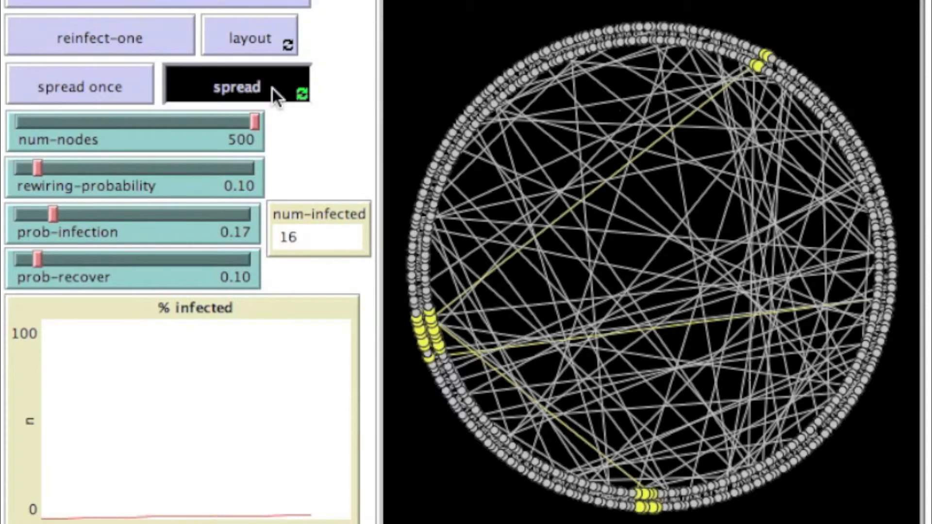
left_click(237, 87)
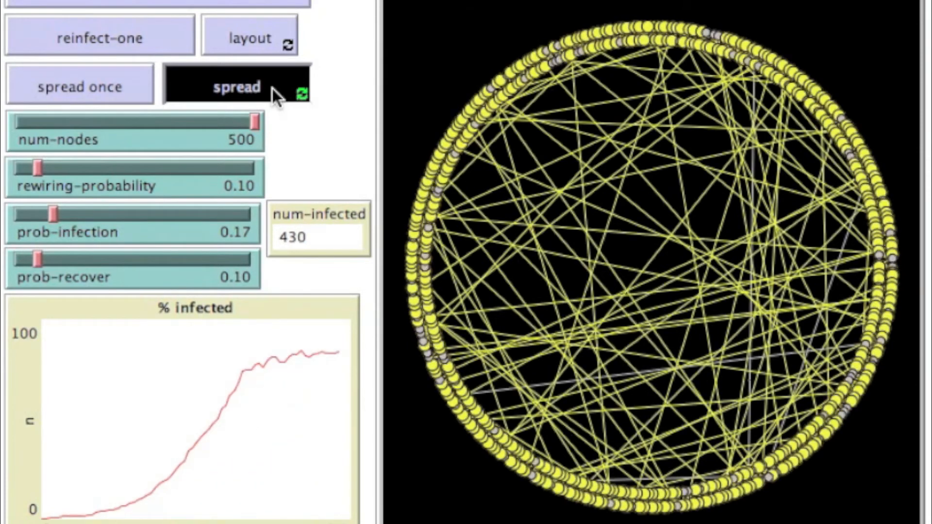
left_click(235, 86)
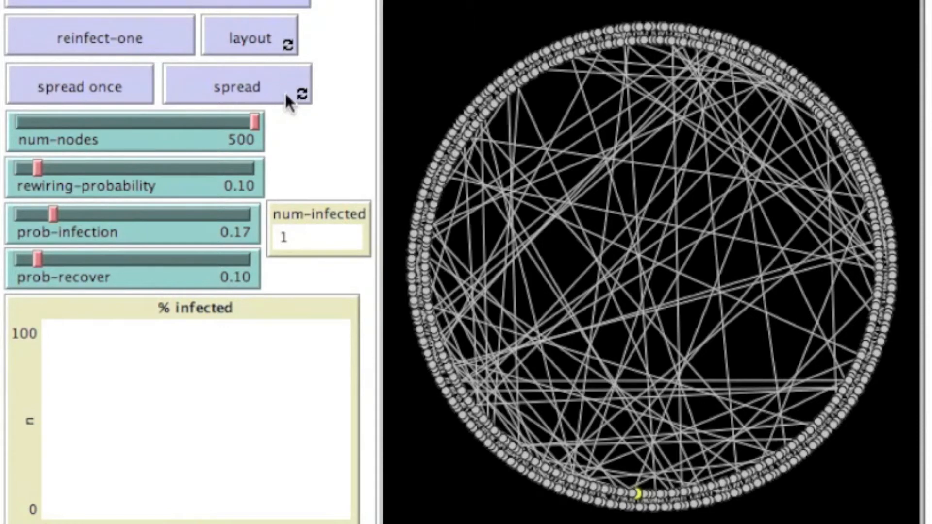
mouse_move(639, 508)
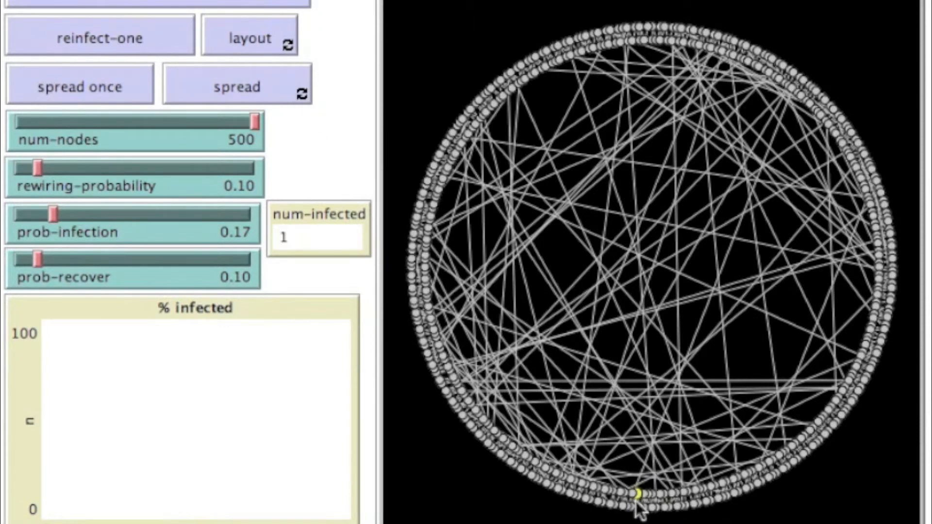
Rerun spread on the rewired network until about 421 nodes are infected, then stop
left_click(236, 87)
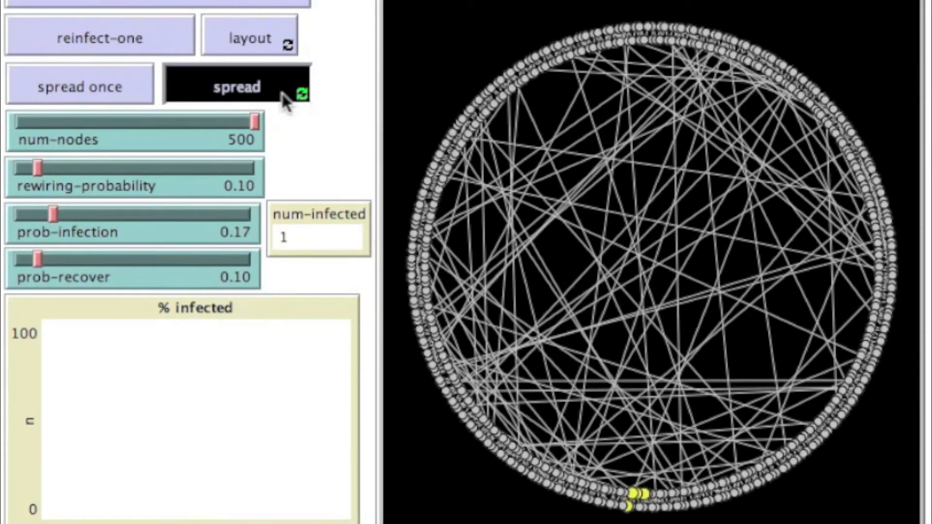
left_click(237, 86)
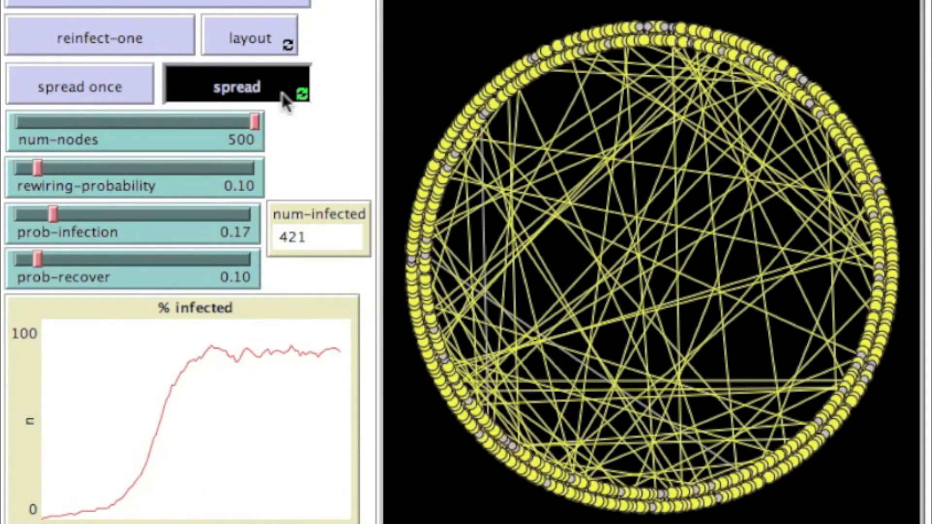
left_click(237, 86)
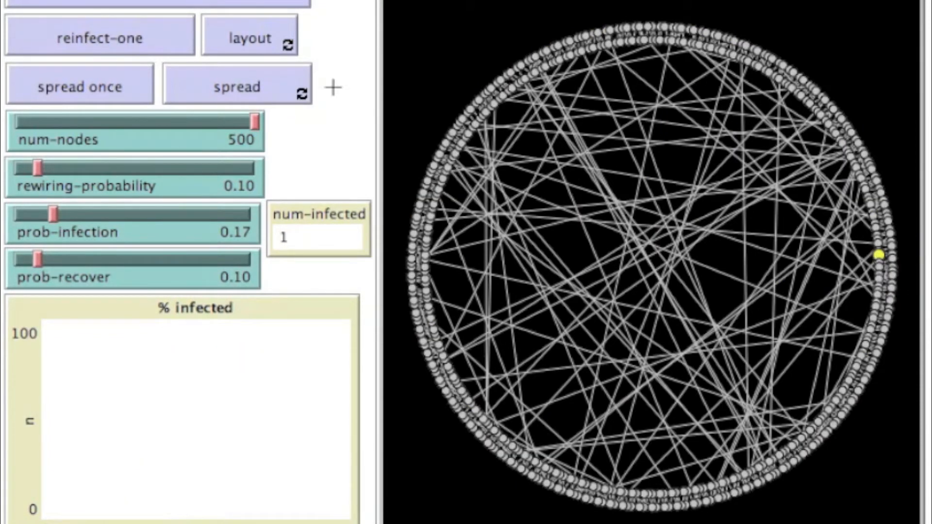
Run spread from the single infected node until it plateaus at 424 infected (≈85%), then stop
left_click(236, 87)
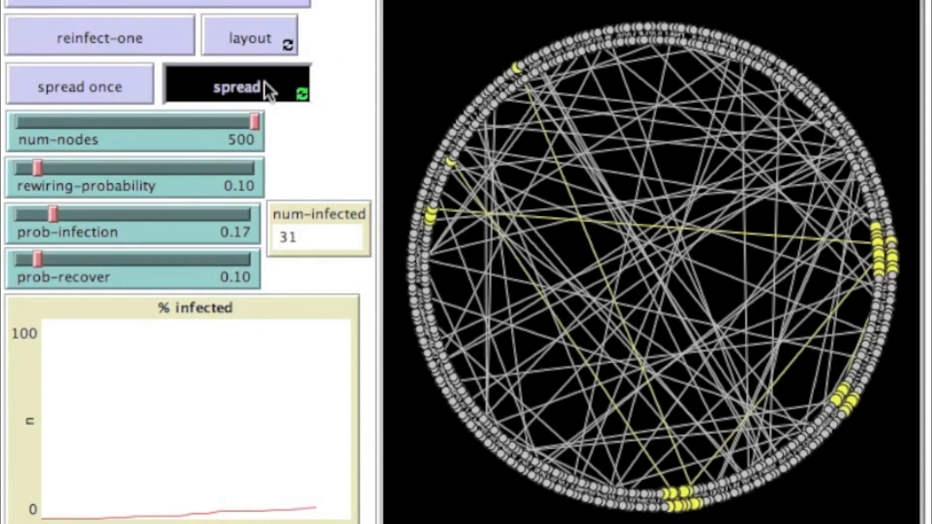
left_click(235, 87)
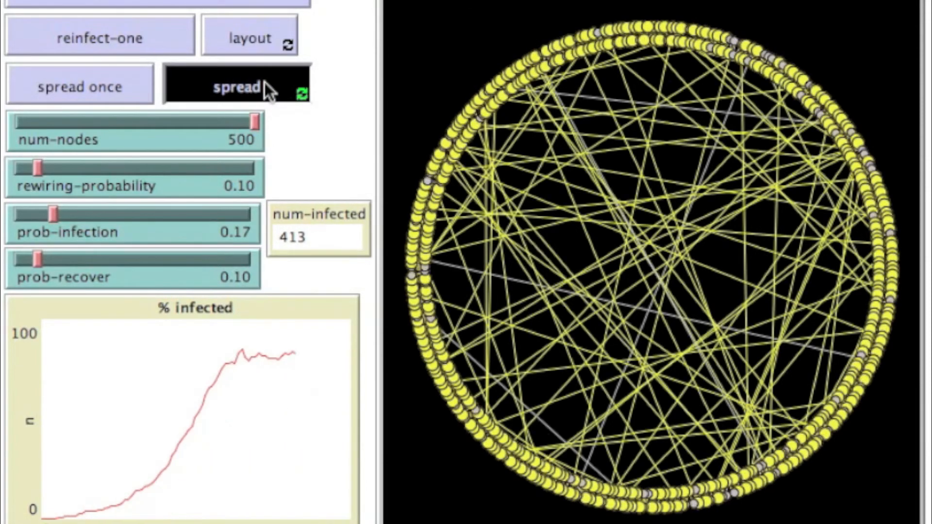
left_click(235, 87)
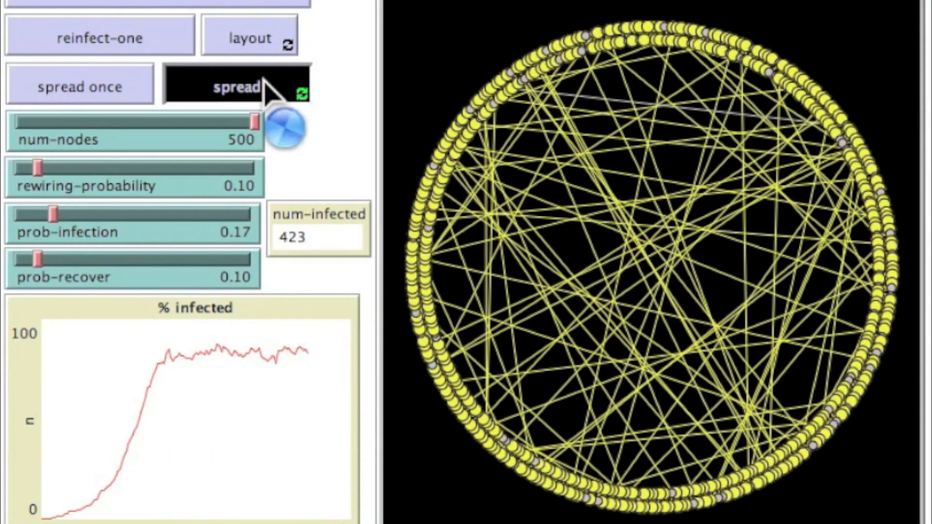
left_click(236, 86)
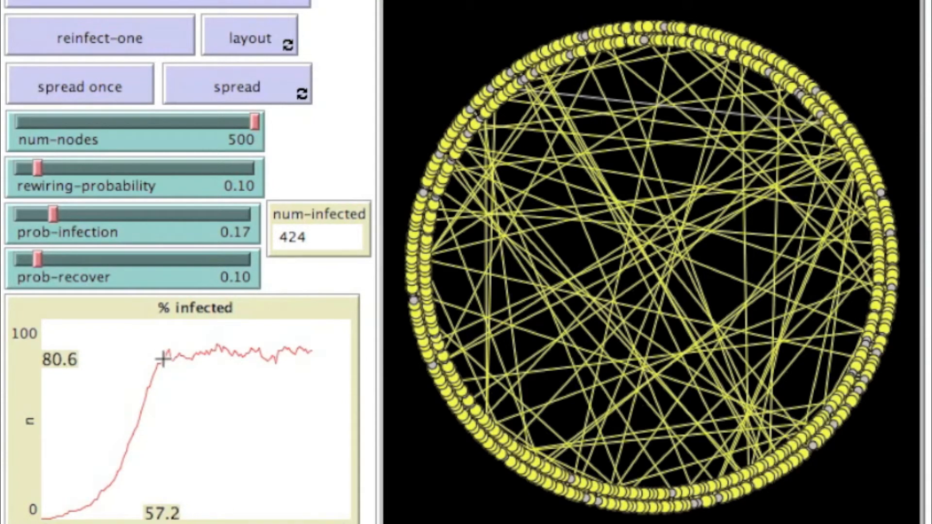